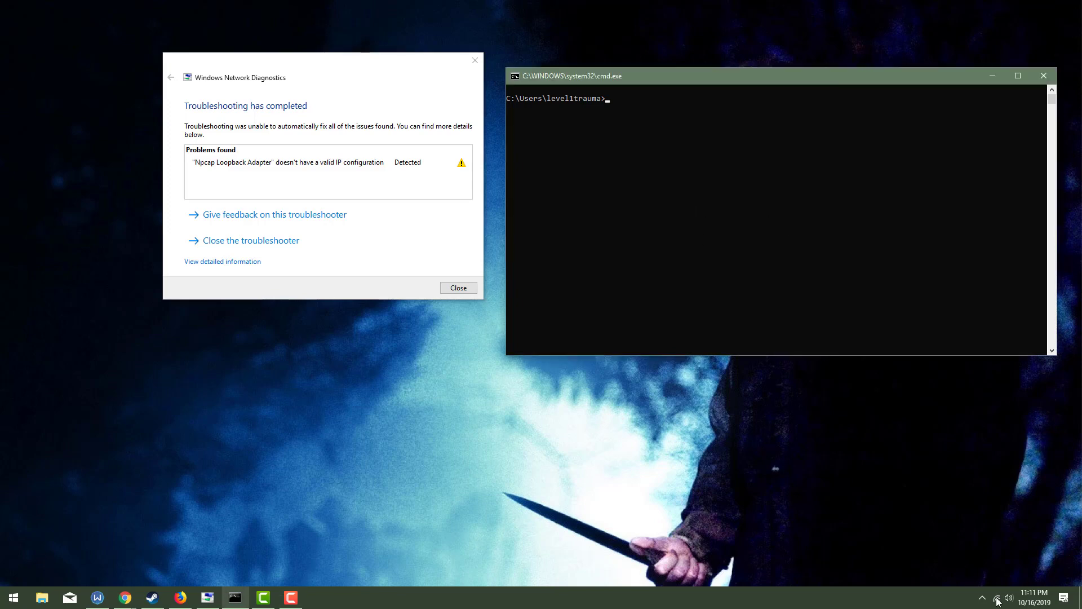
mouse_move(744, 190)
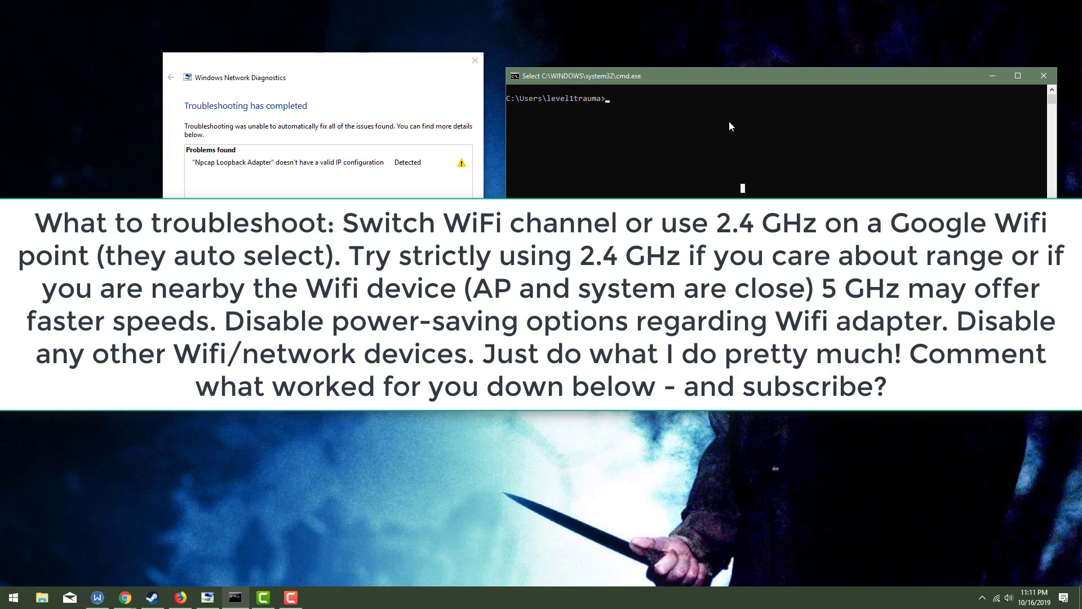
- Run devmgmt.msc from the Command Prompt to launch Device Manager
text(devmgmt.ms)
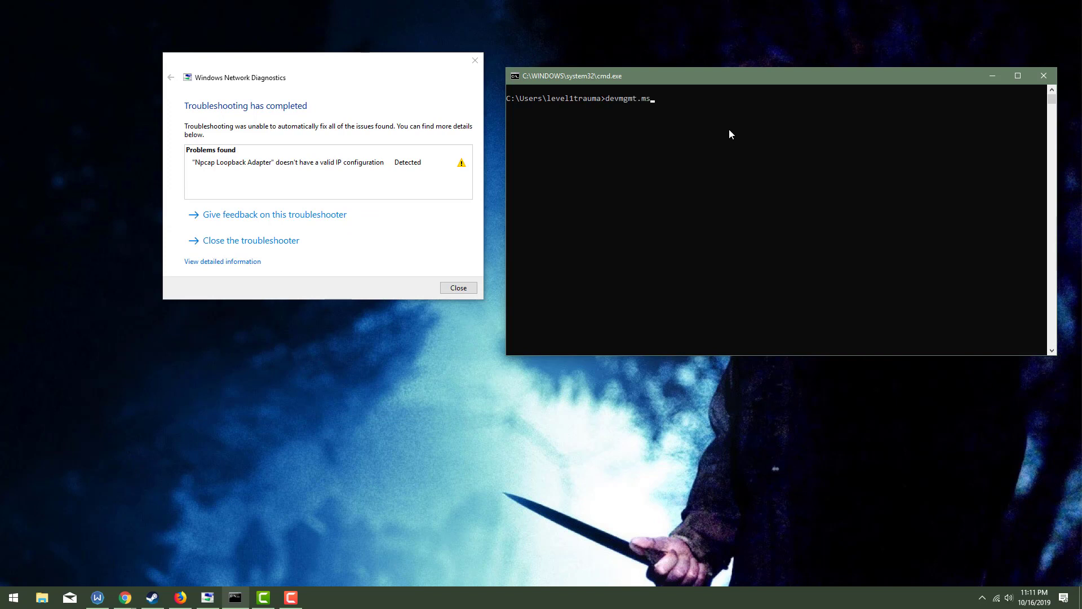
key(enter)
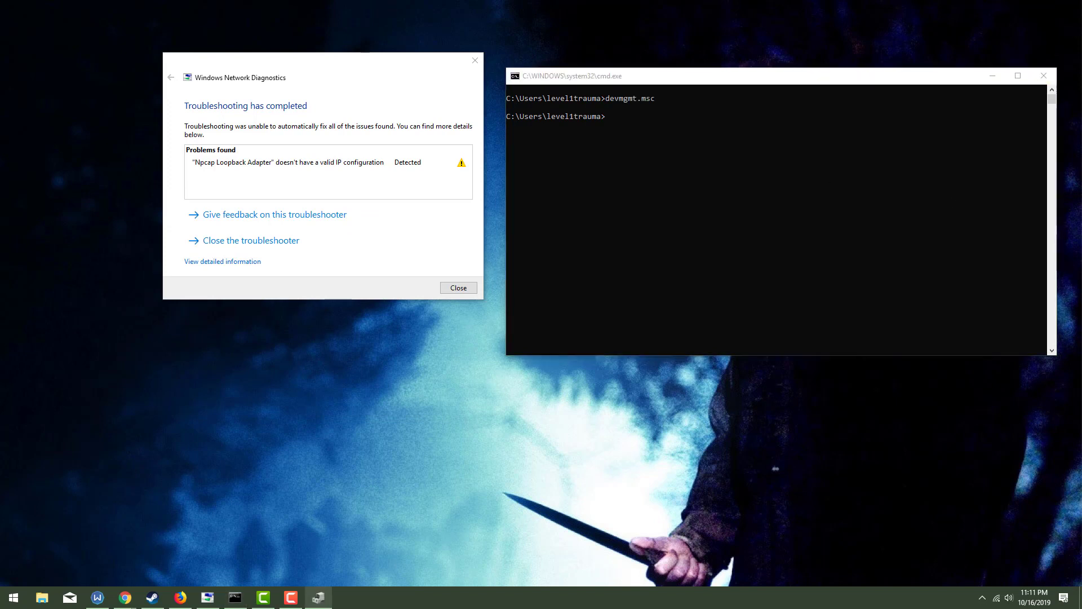
- Browse the Settings Ethernet page and return to its list showing Npcap Loopback Adapter
key(Enter)
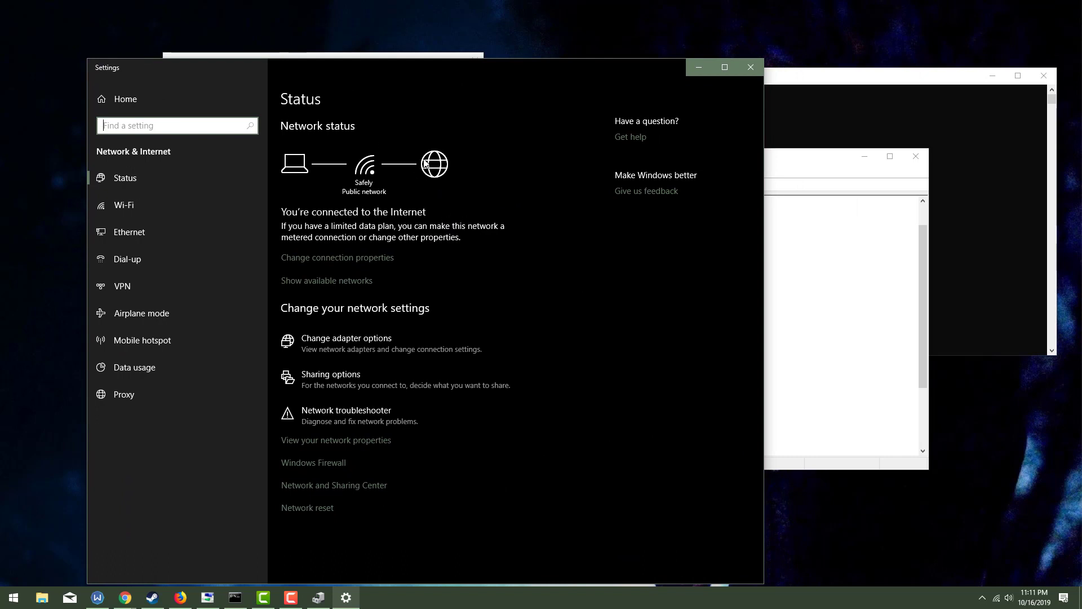
mouse_move(355, 270)
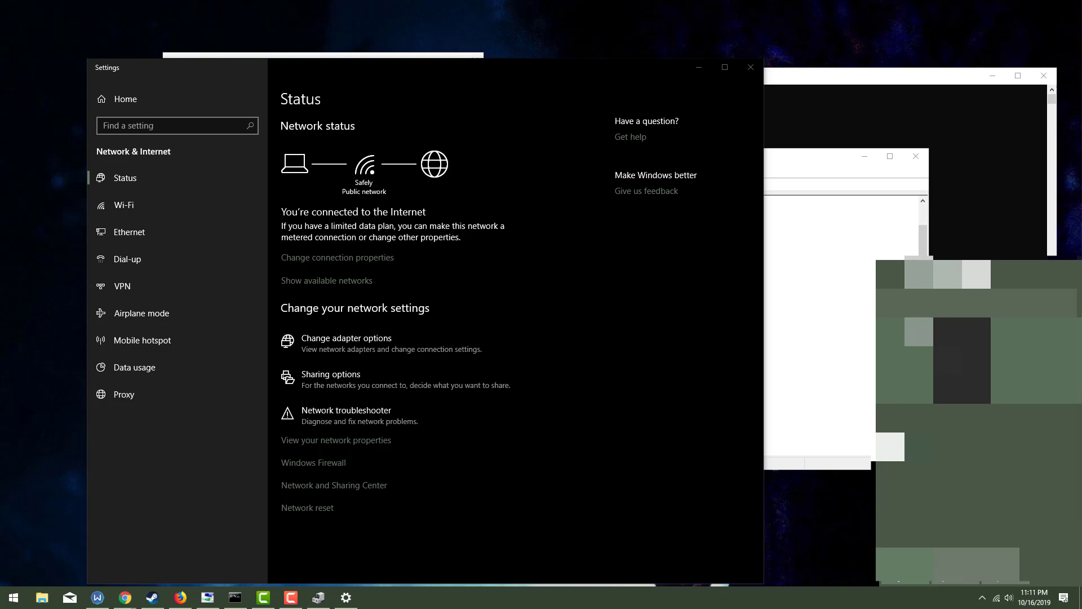
click(129, 232)
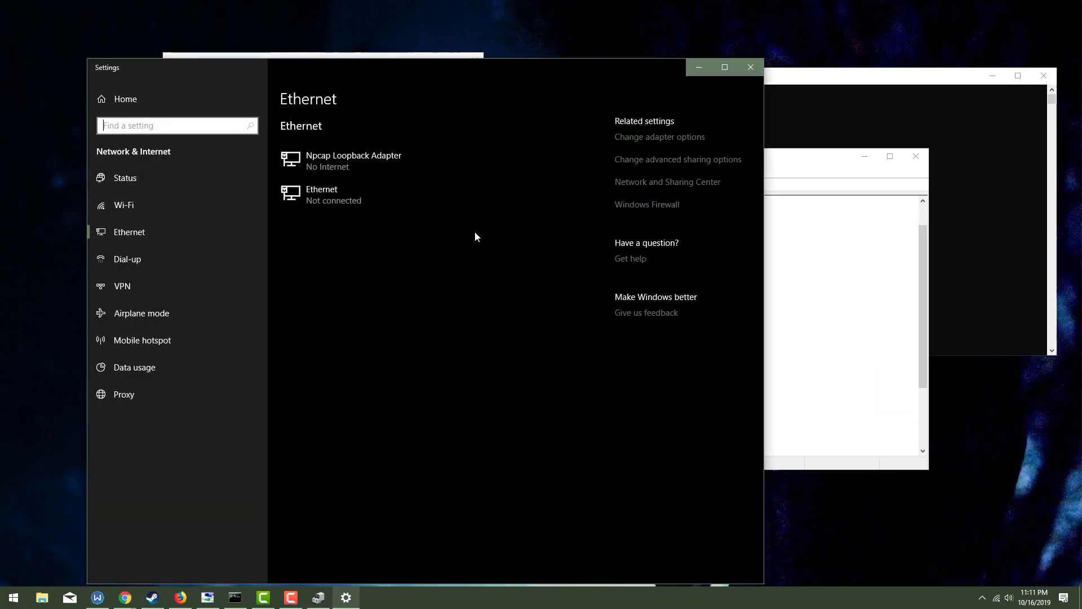
mouse_move(324, 201)
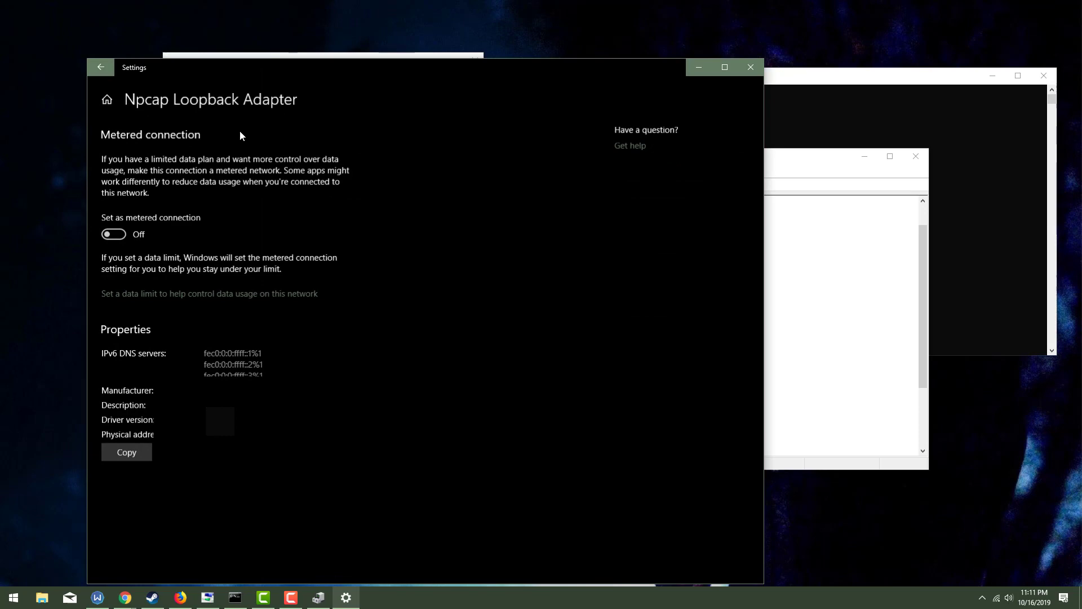
click(101, 67)
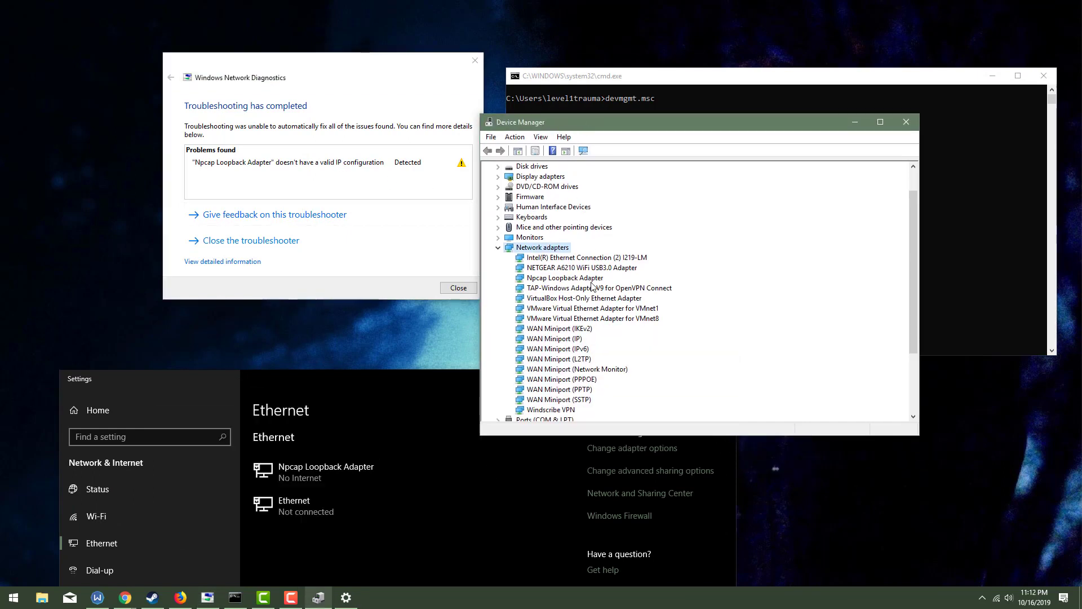
mouse_move(568, 282)
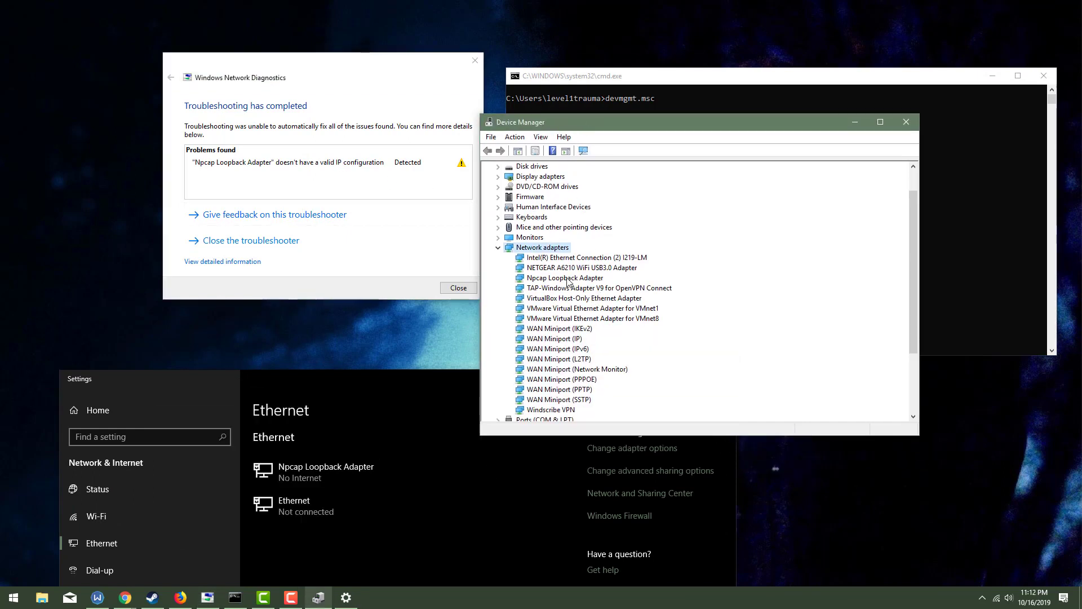
- Disable the Npcap Loopback Adapter under Network adapters and confirm with Yes
right_click(565, 278)
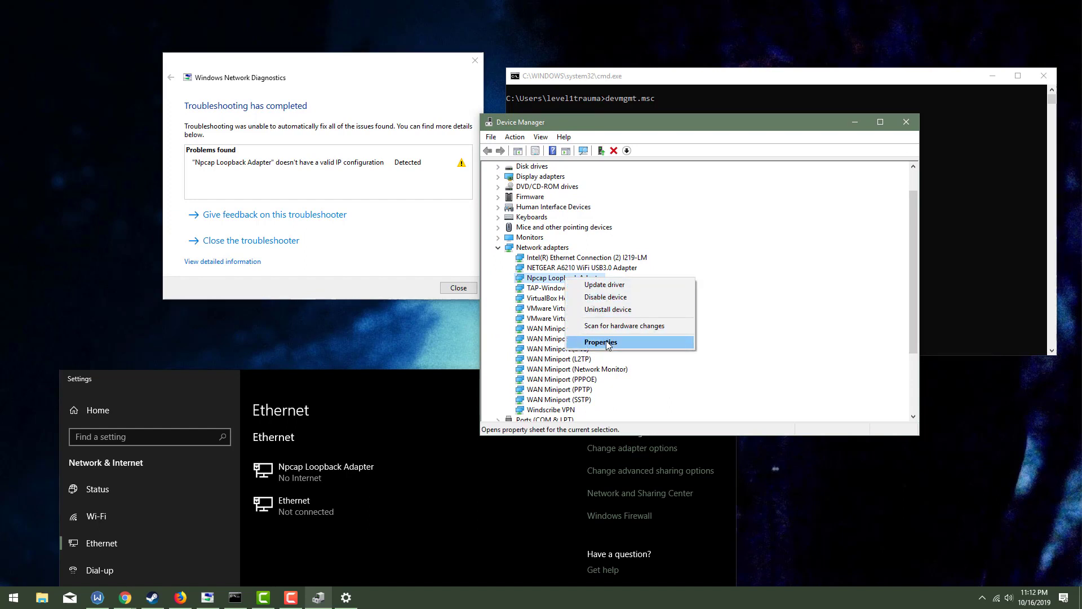
click(605, 297)
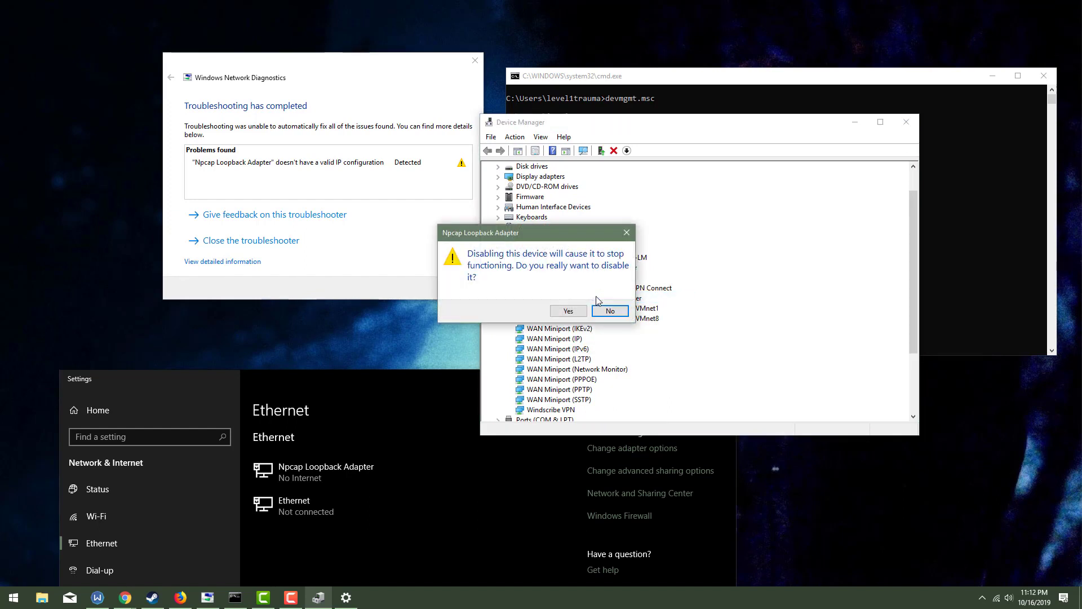
click(610, 311)
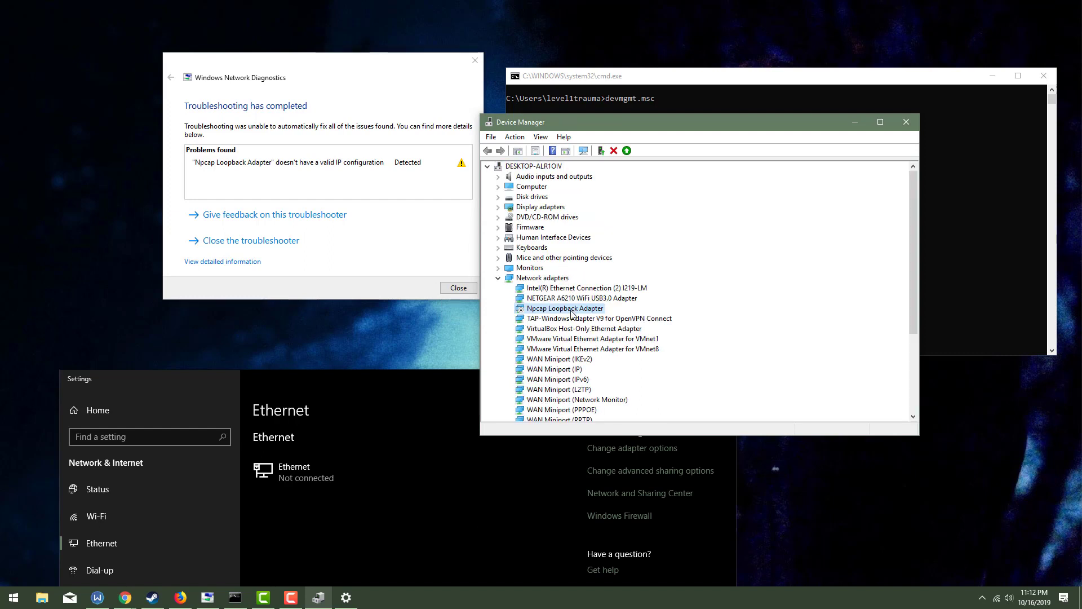
mouse_move(600, 236)
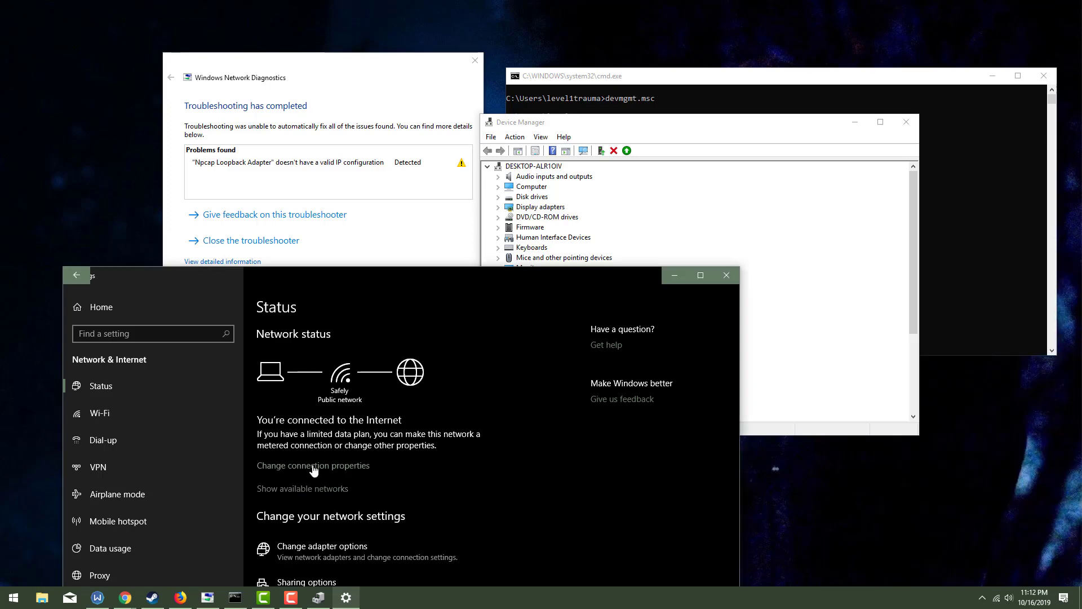
- Show the Wi-Fi page with the Safely network connected and secured
click(313, 466)
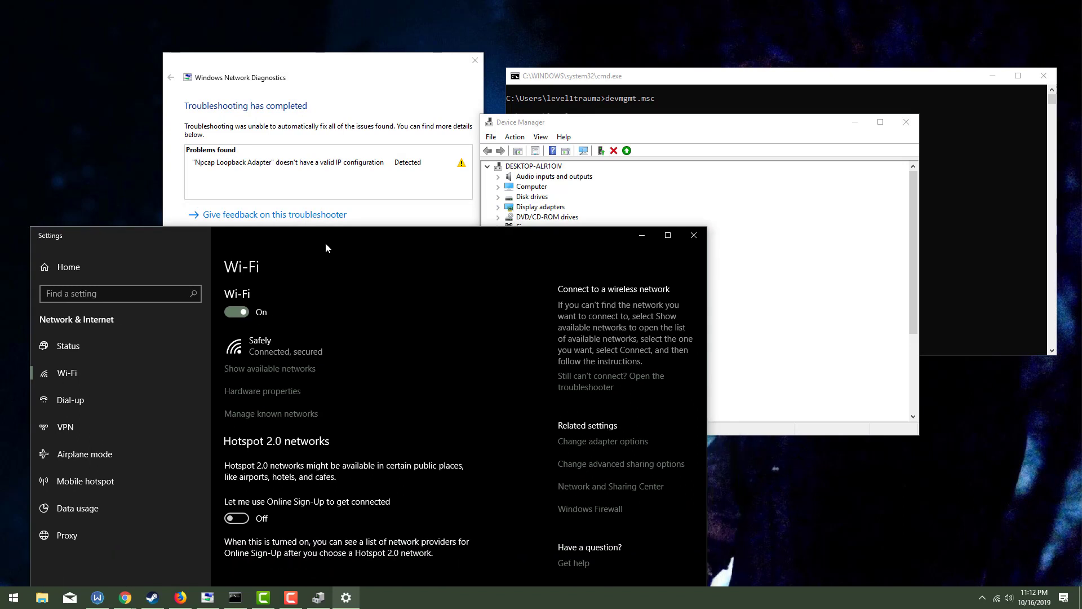
mouse_move(631, 129)
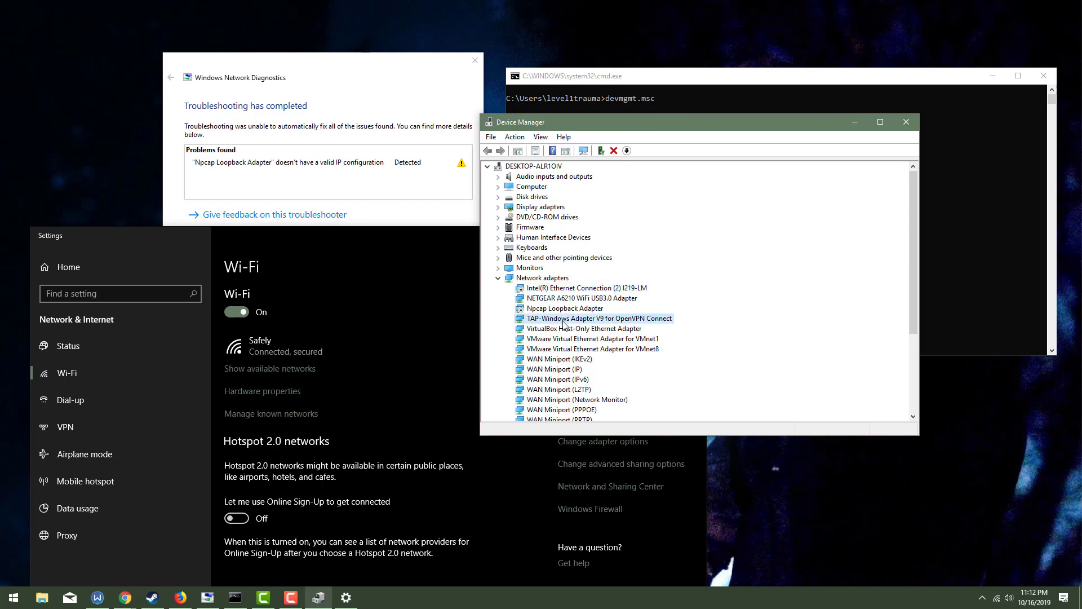
mouse_move(588, 328)
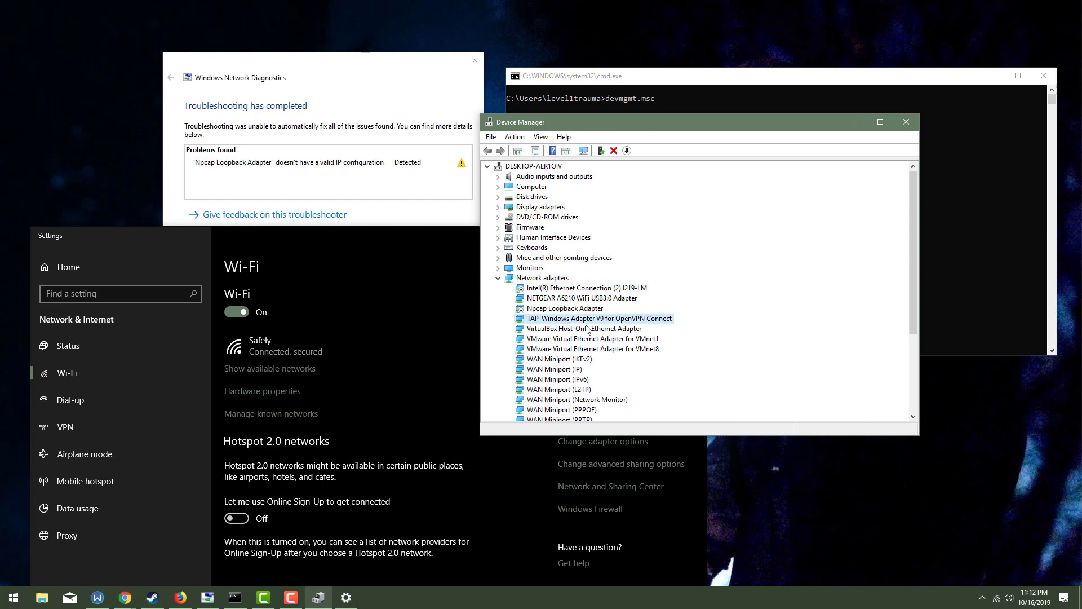
mouse_move(630, 184)
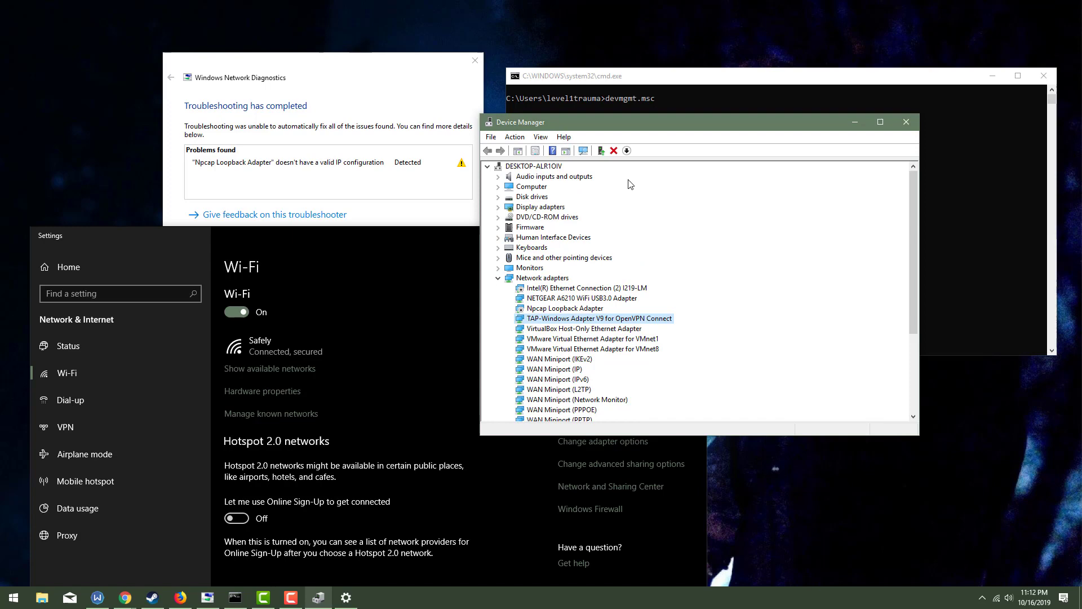
- Answer disable prompts for VirtualBox Host-Only, VMware VMnet1 and VMnet8 adapters
click(566, 308)
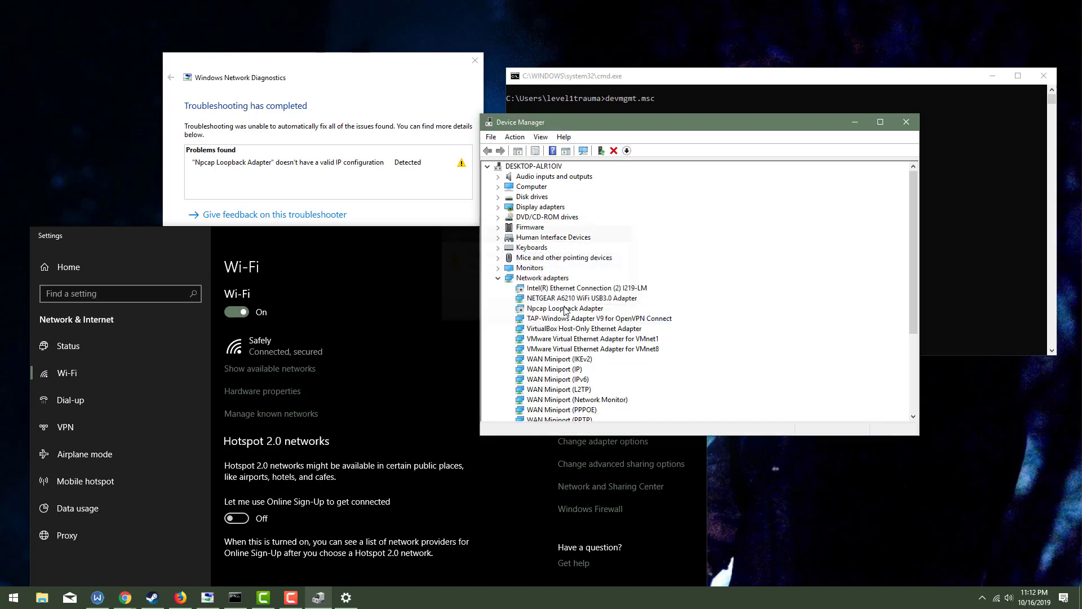
click(489, 166)
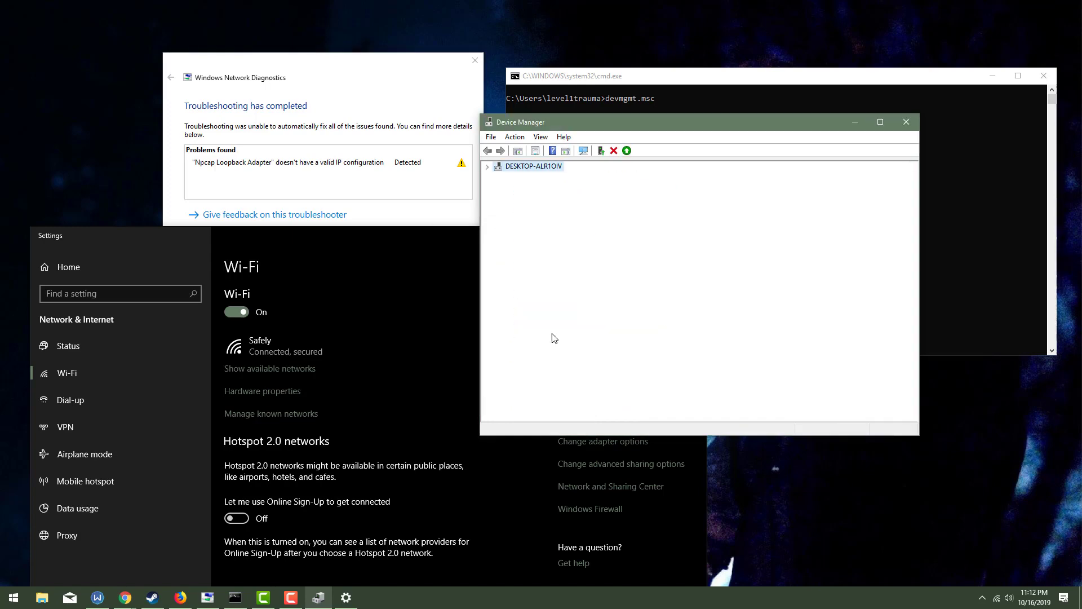
click(585, 328)
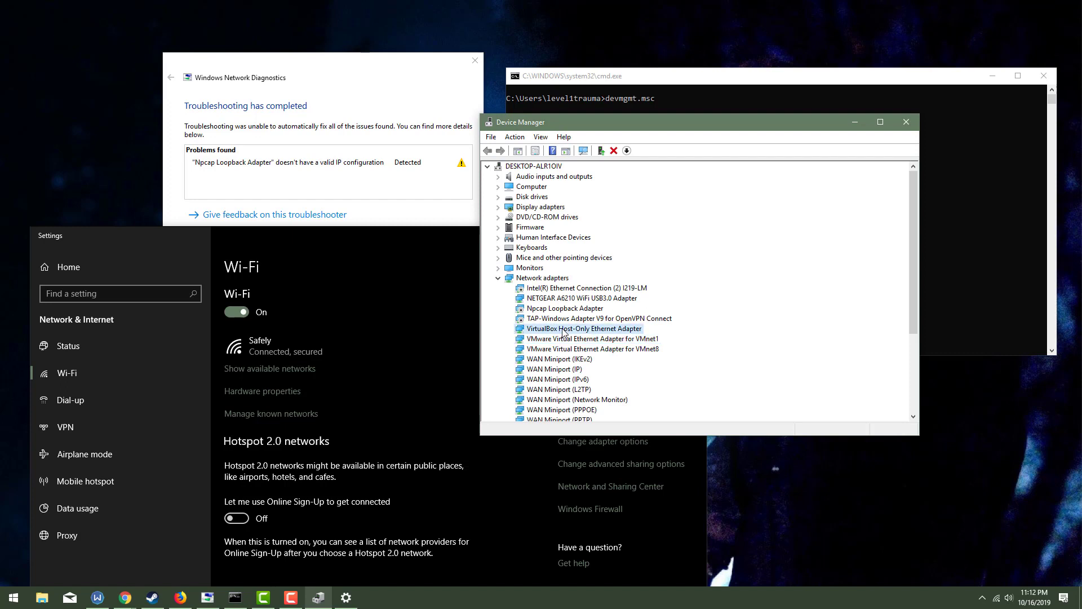
mouse_move(575, 339)
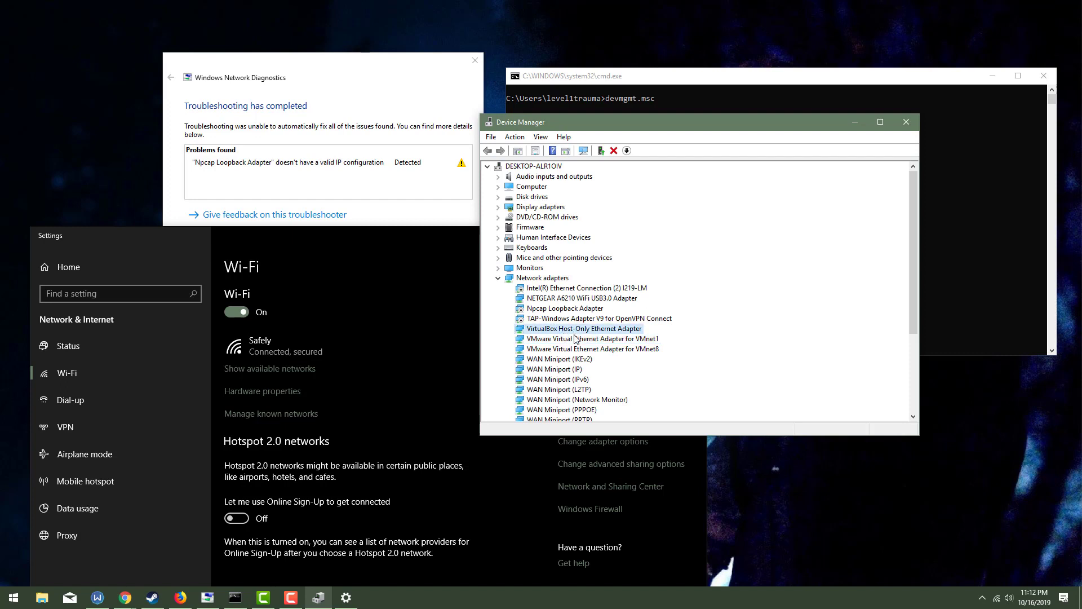
click(592, 338)
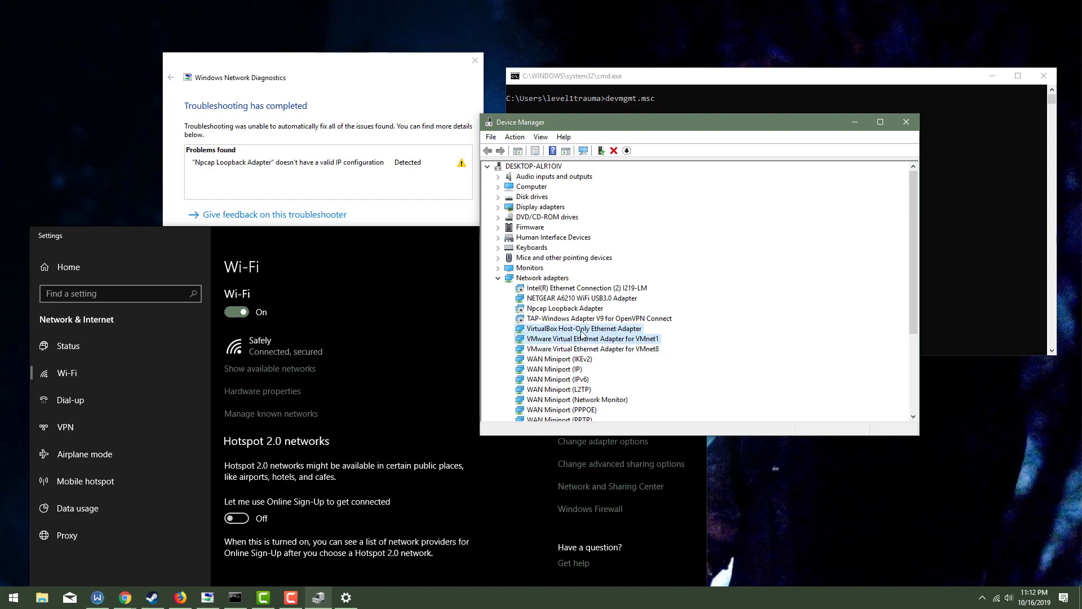
click(584, 328)
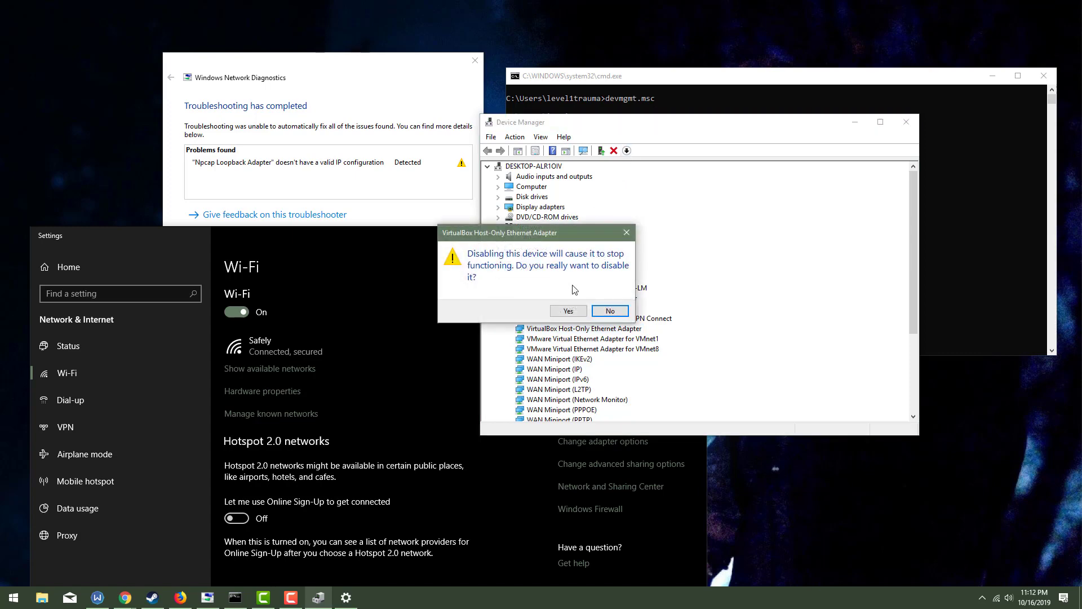
click(610, 310)
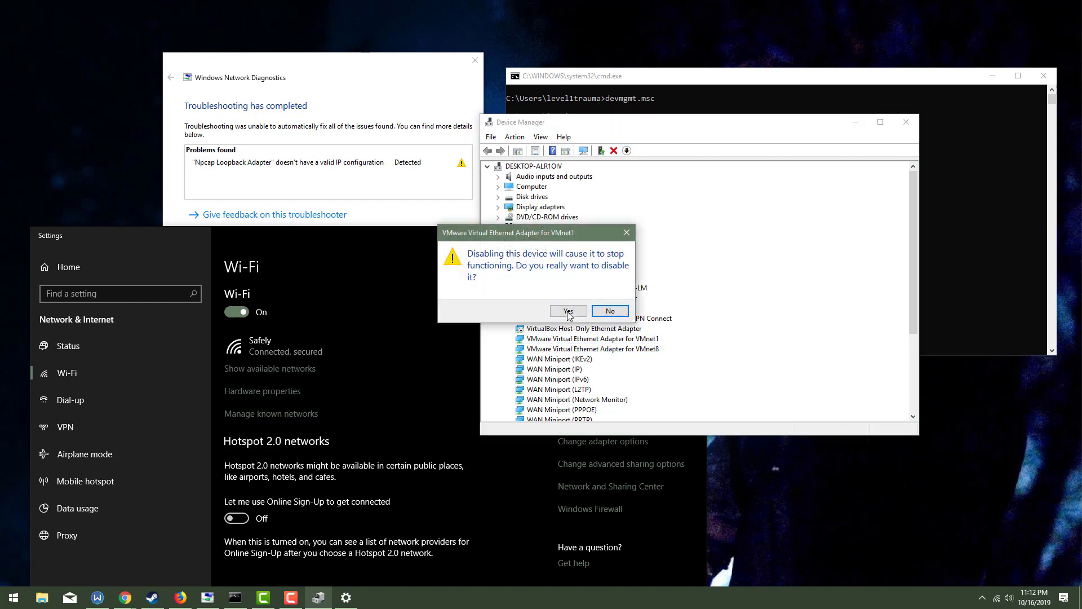
click(569, 311)
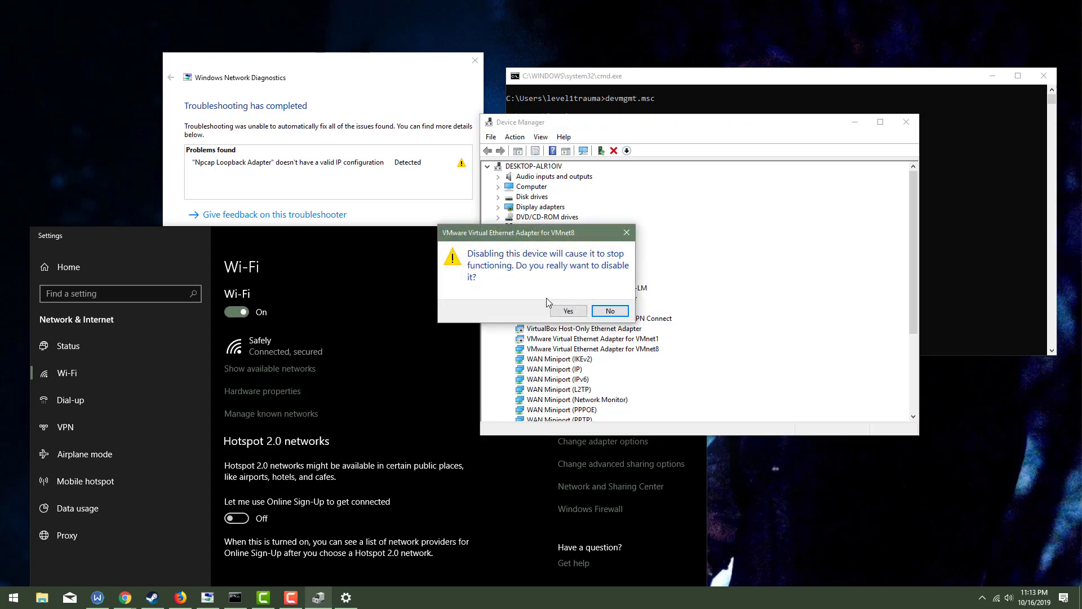
click(610, 311)
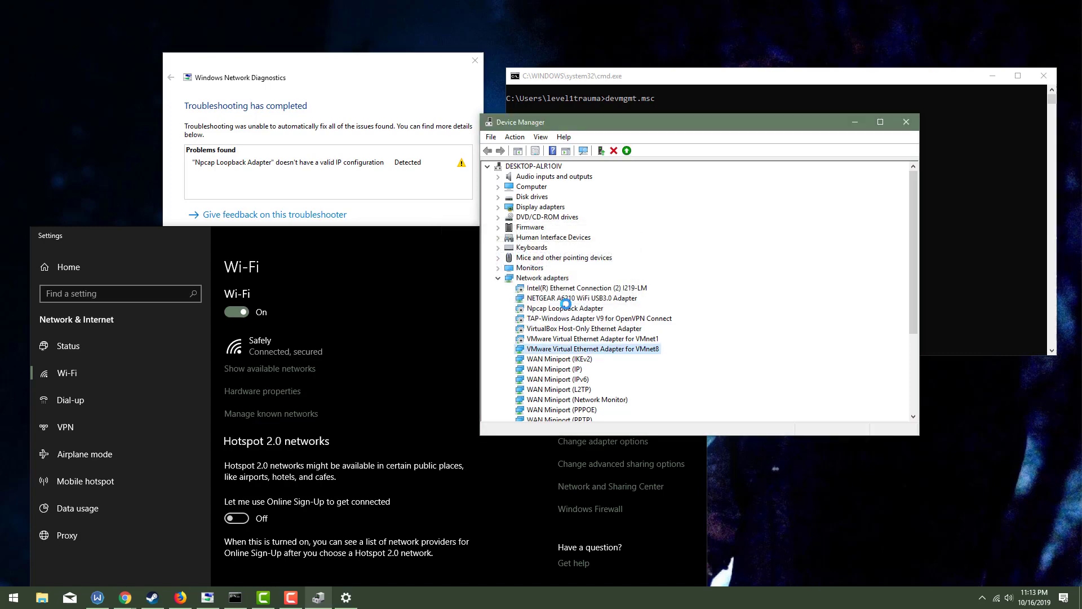
- Decline disabling WAN Miniport IKEv2, SSTP and IP, then open NETGEAR A6210 Properties
click(581, 298)
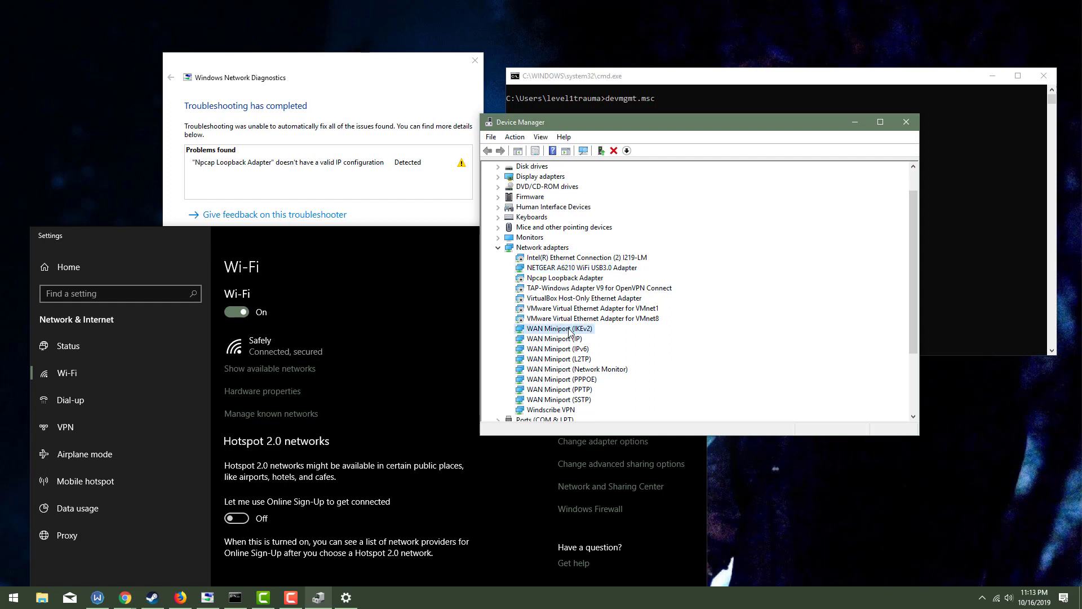
click(551, 409)
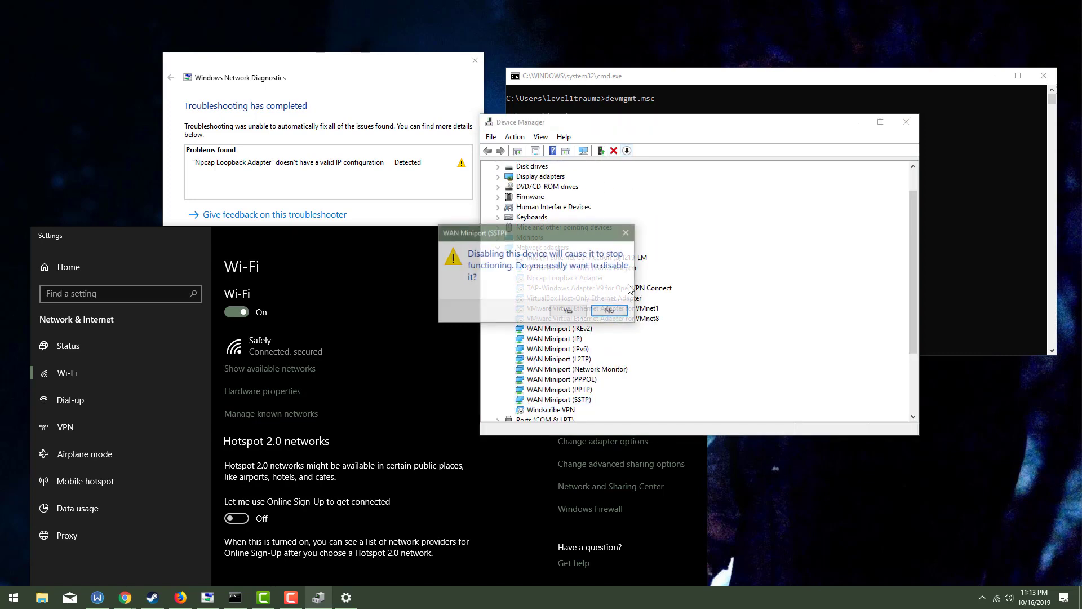
click(610, 310)
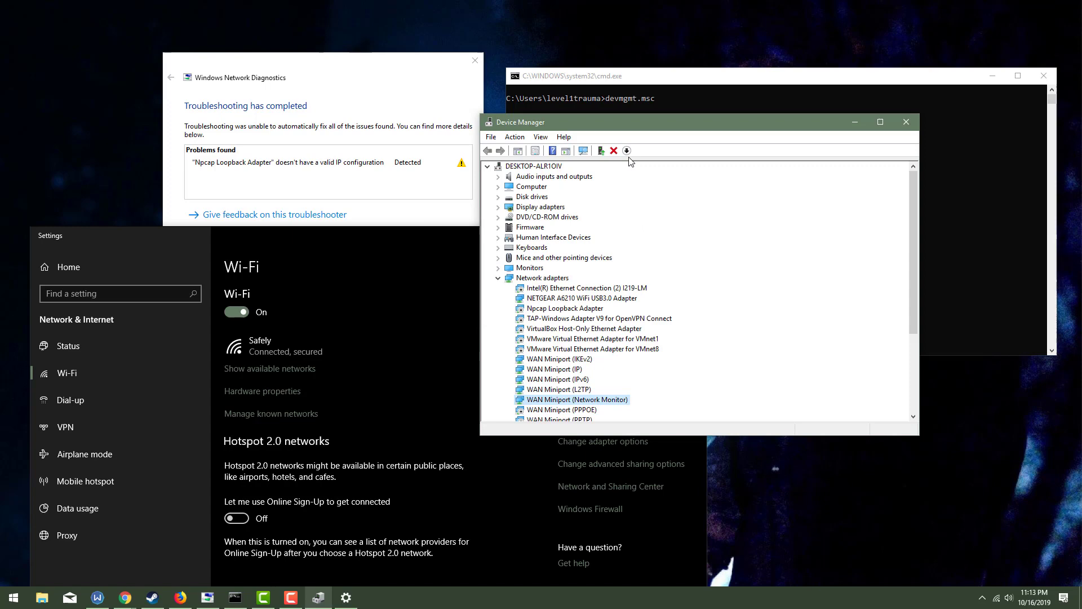
click(627, 150)
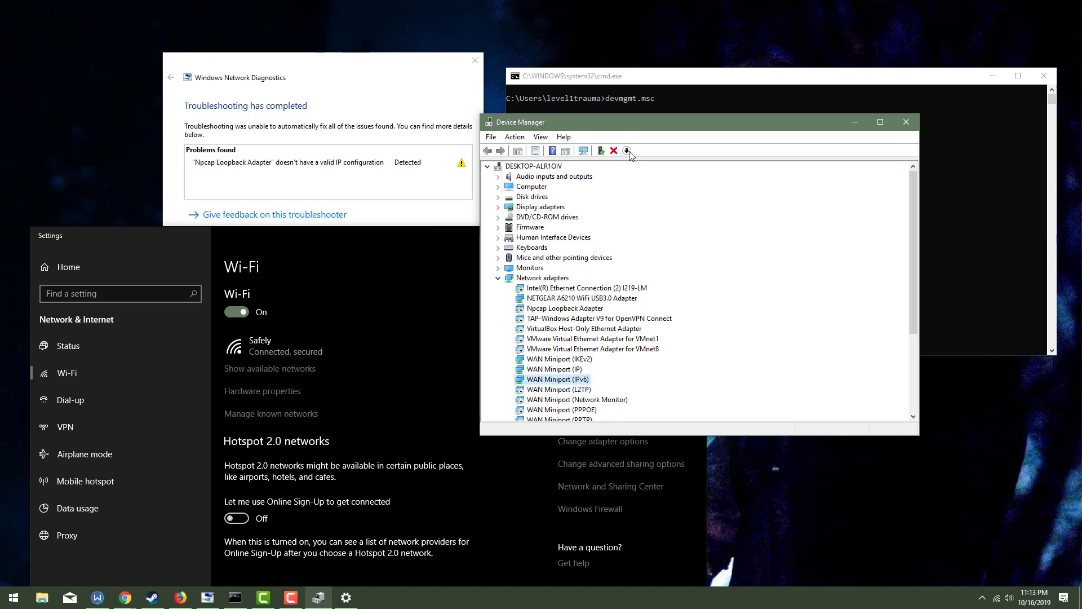
click(626, 150)
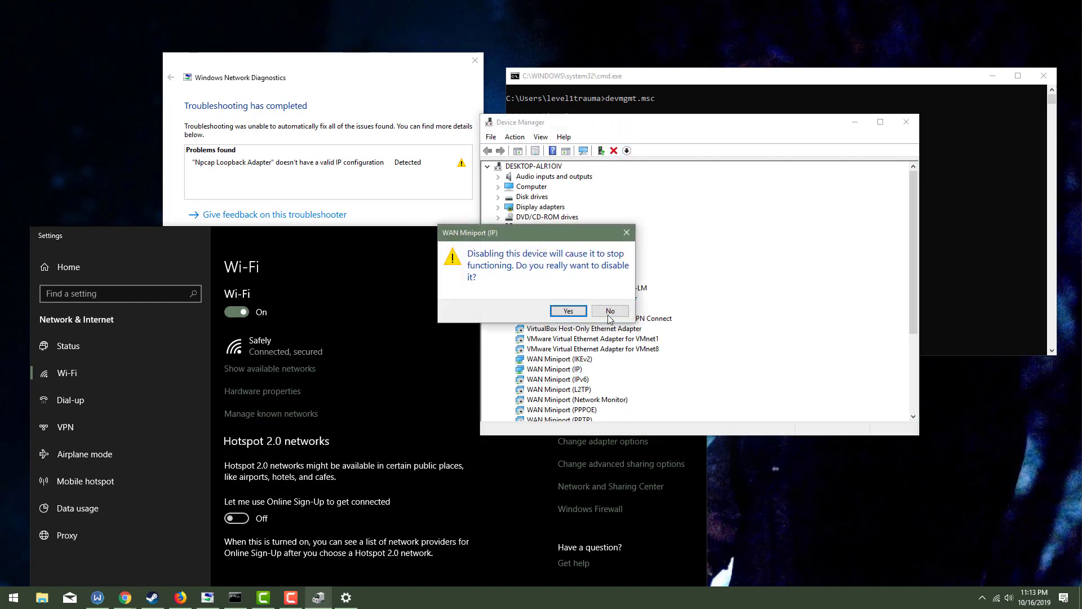
click(610, 310)
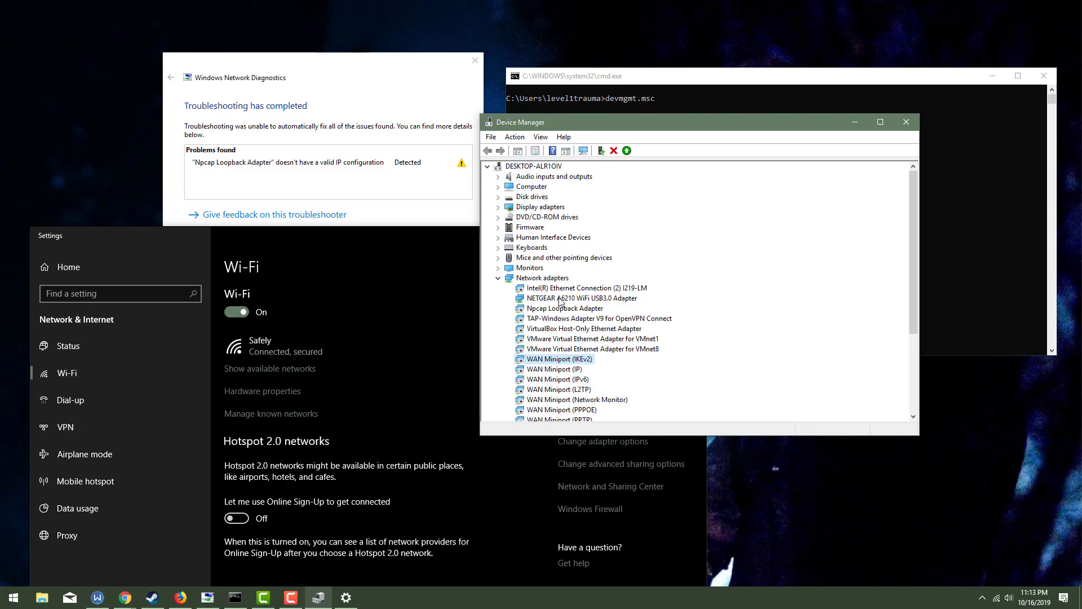
double_click(581, 298)
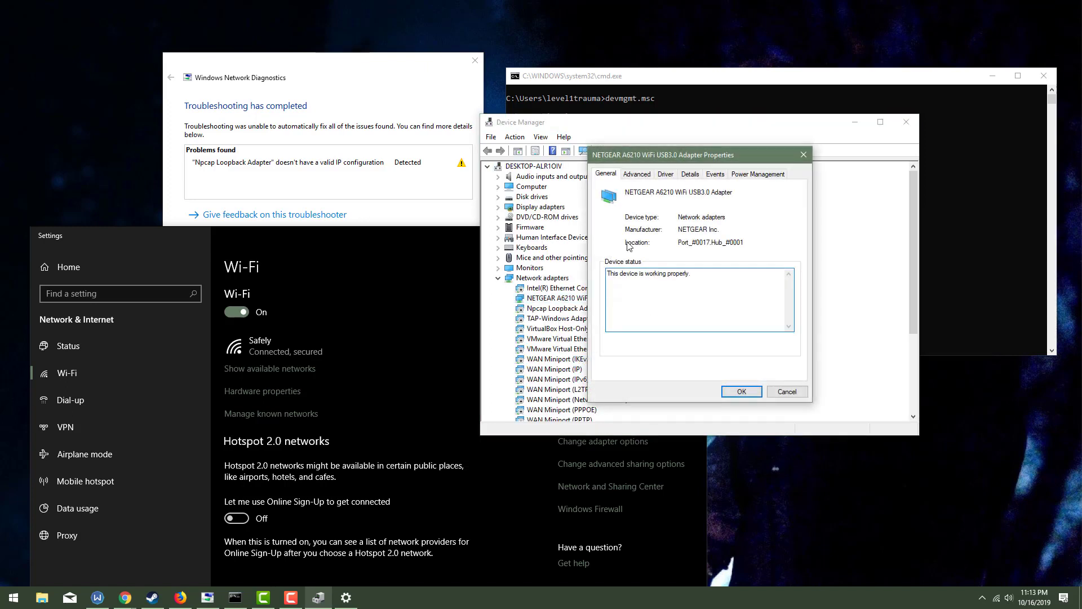
- Scan for hardware changes from the NETGEAR adapter's context menu
click(637, 174)
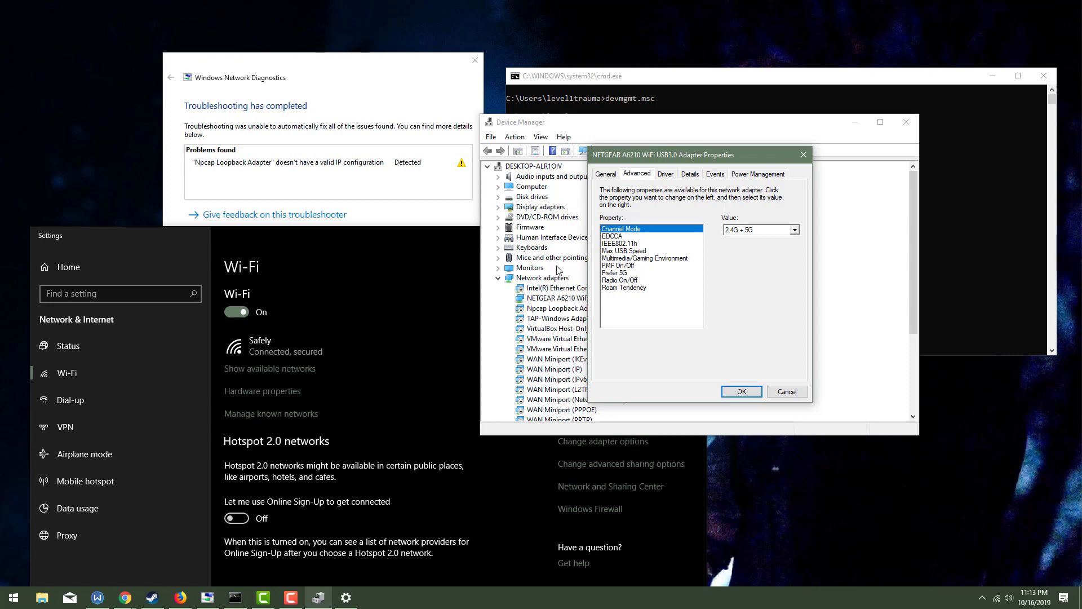
right_click(564, 298)
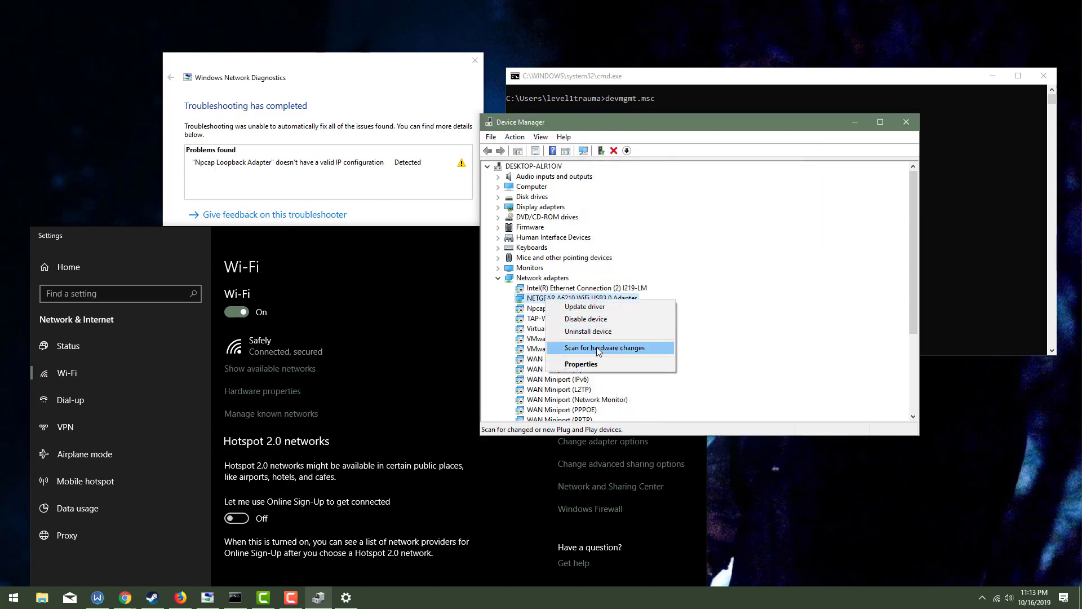
click(604, 347)
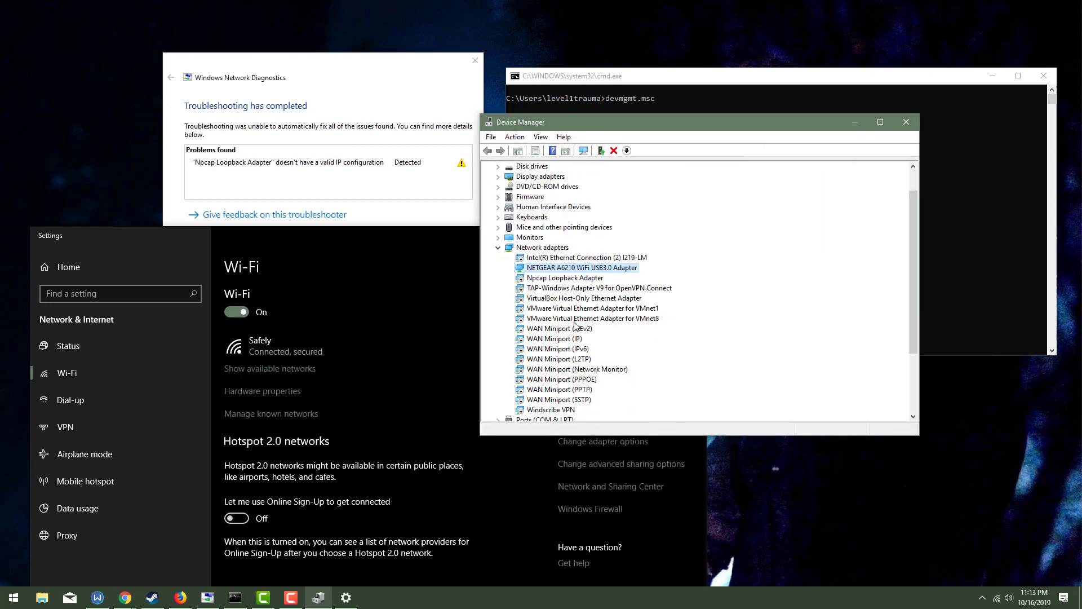
- Reopen NETGEAR A6210 Properties and expand the Advanced tab's Channel Mode dropdown
right_click(581, 268)
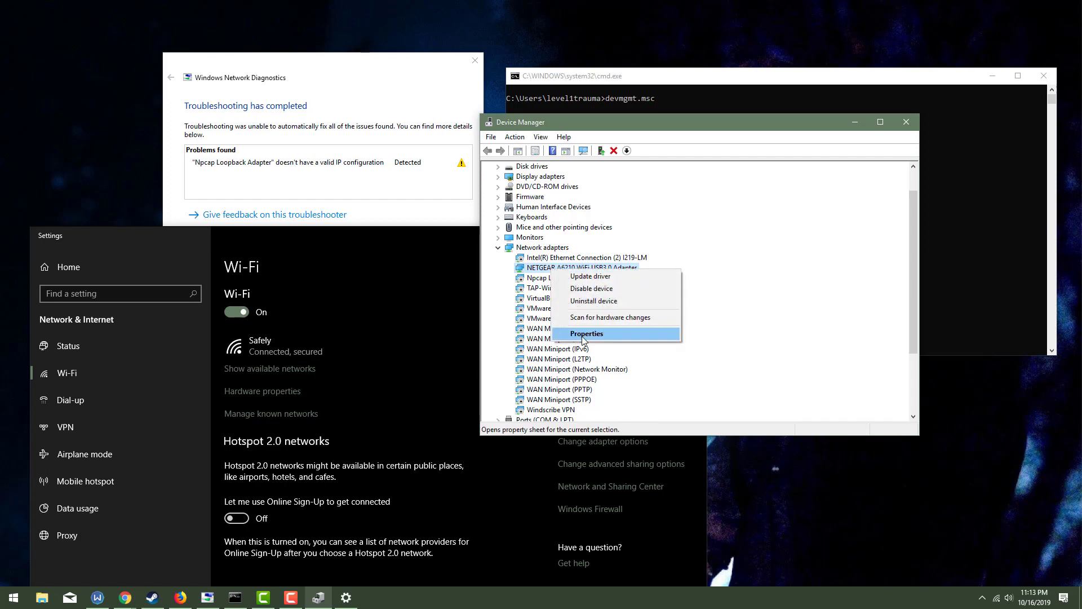
click(587, 333)
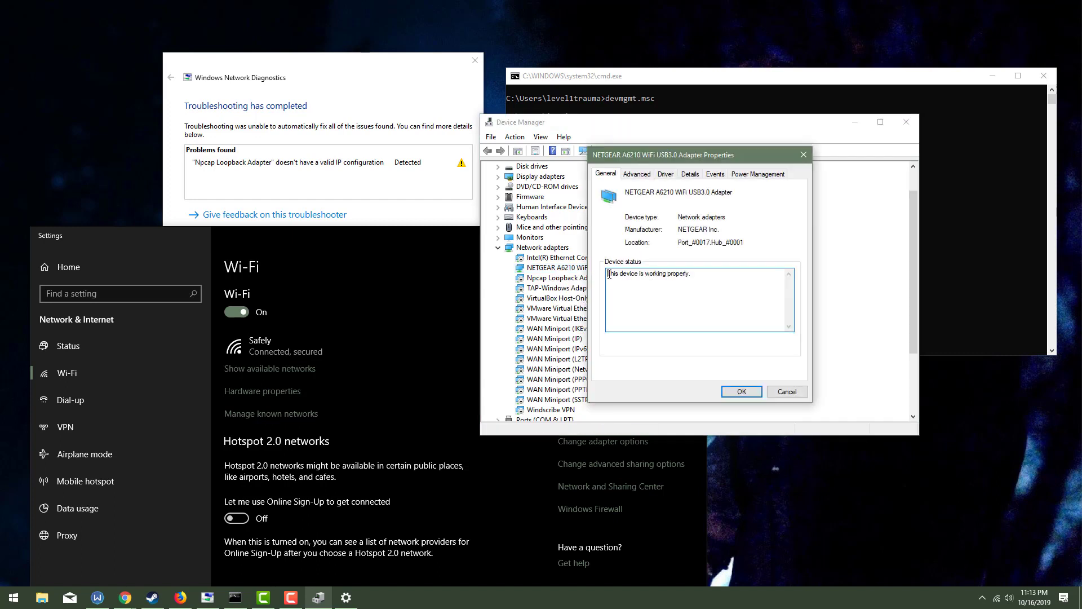
click(637, 173)
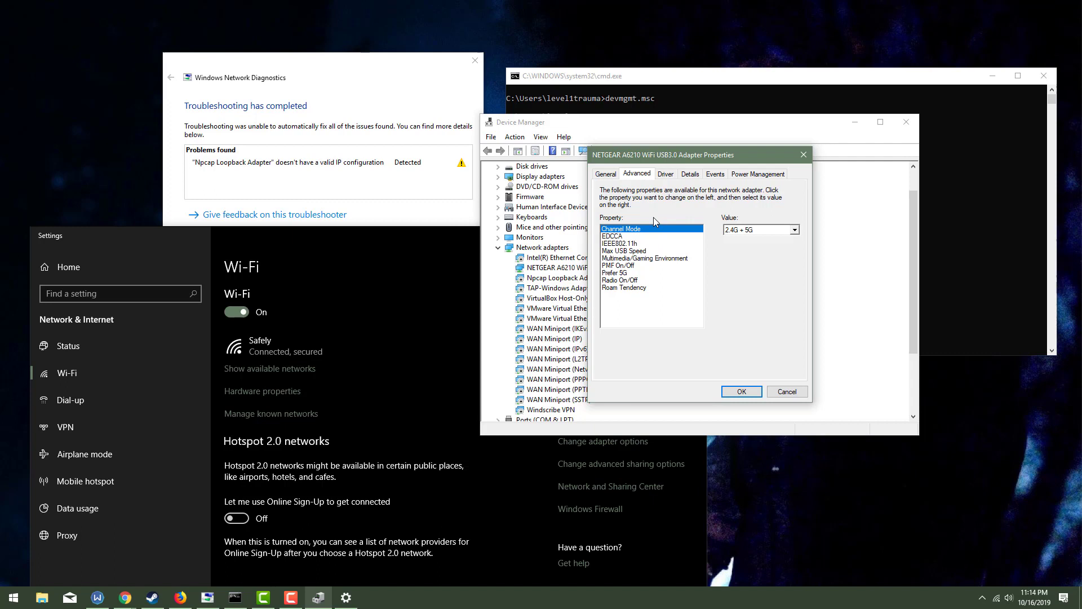
mouse_move(795, 231)
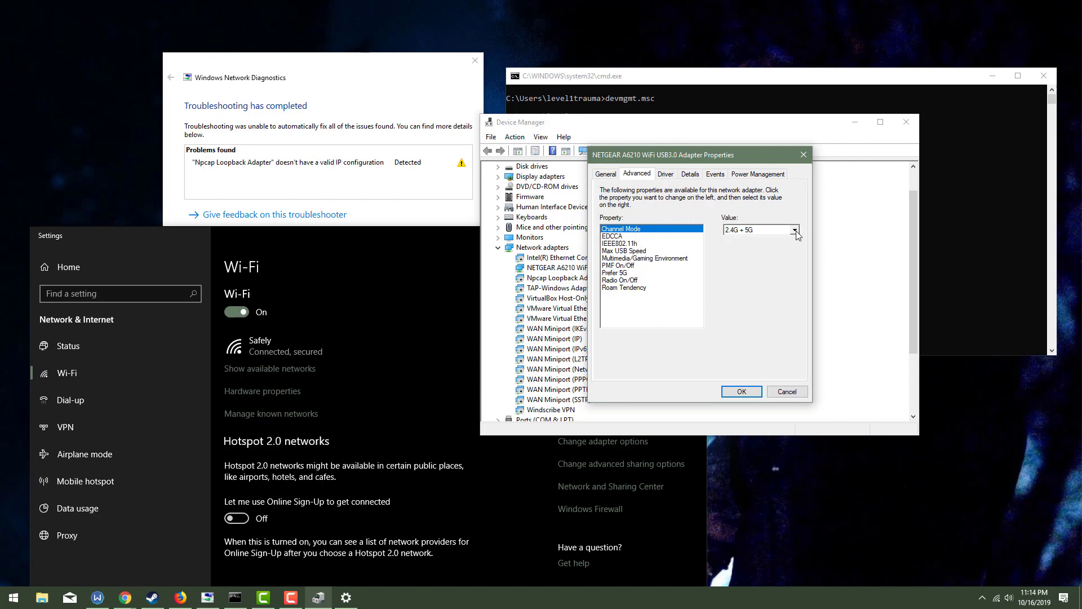
click(796, 230)
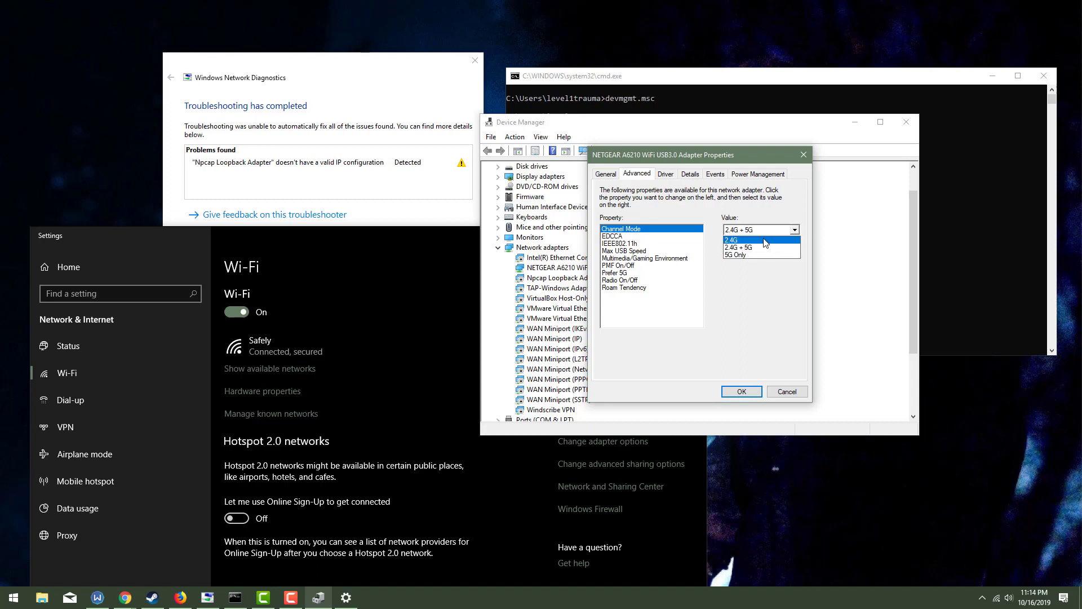
- Review EDCCA, IEEE802.11h, Multimedia/Gaming, Roam Tendency, Radio On/Off and Prefer 5G settings
click(624, 243)
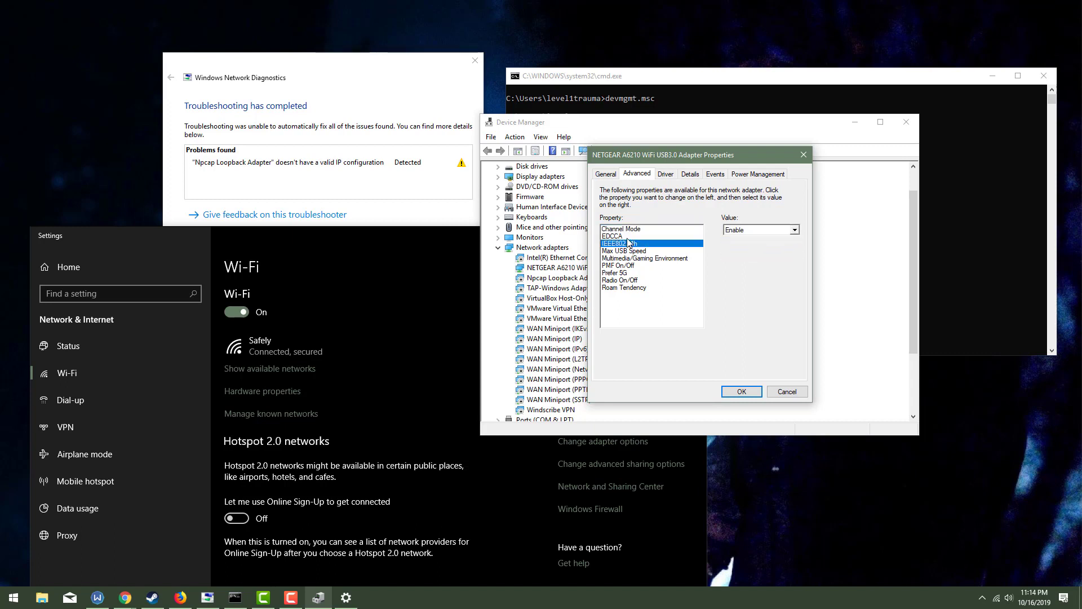
click(612, 236)
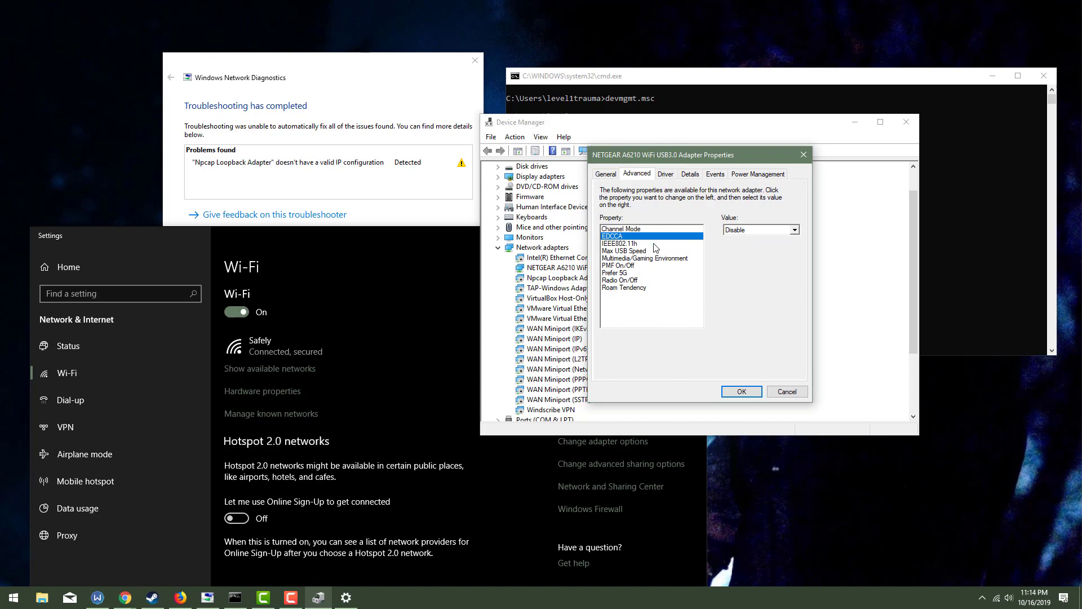
click(622, 243)
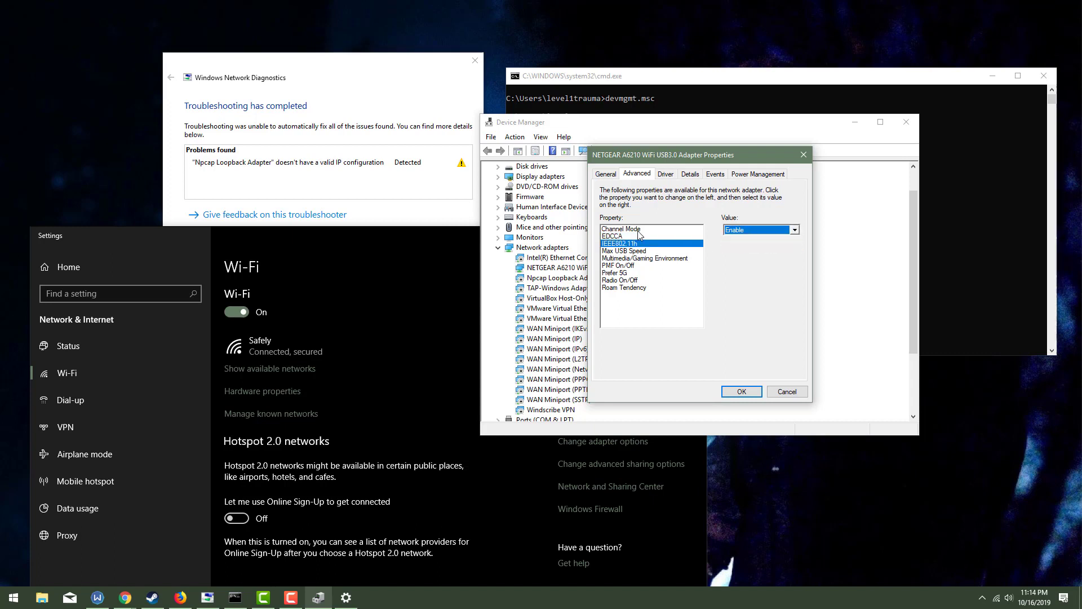
click(624, 250)
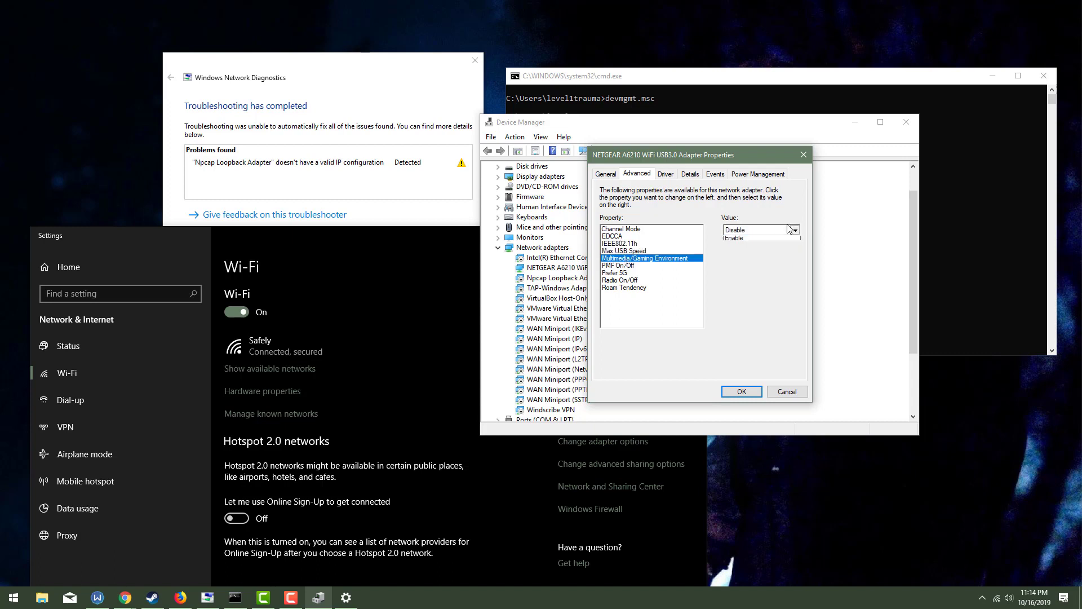
click(624, 288)
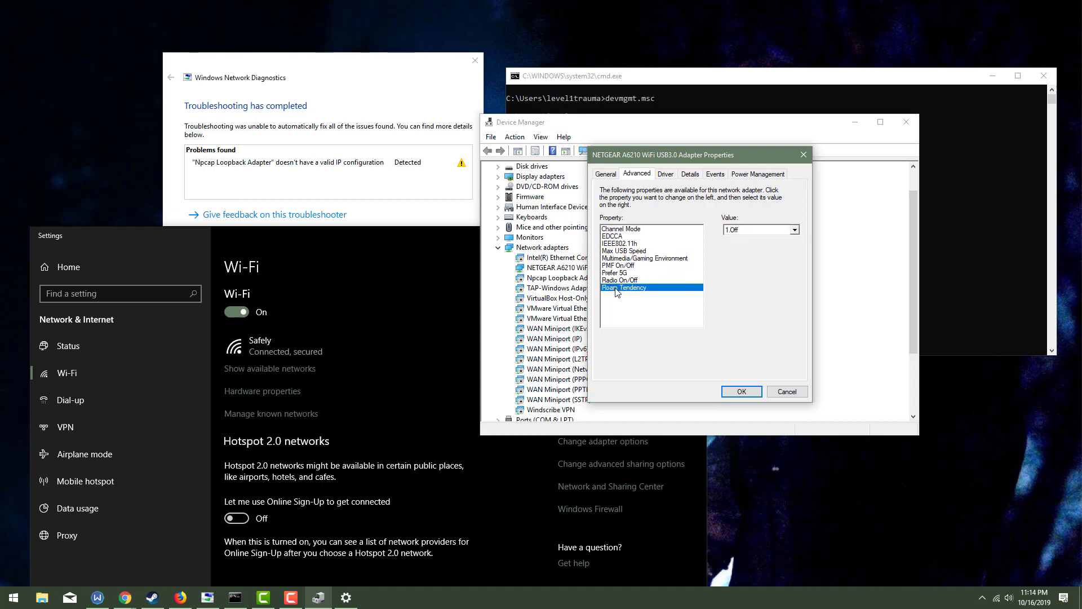
click(621, 280)
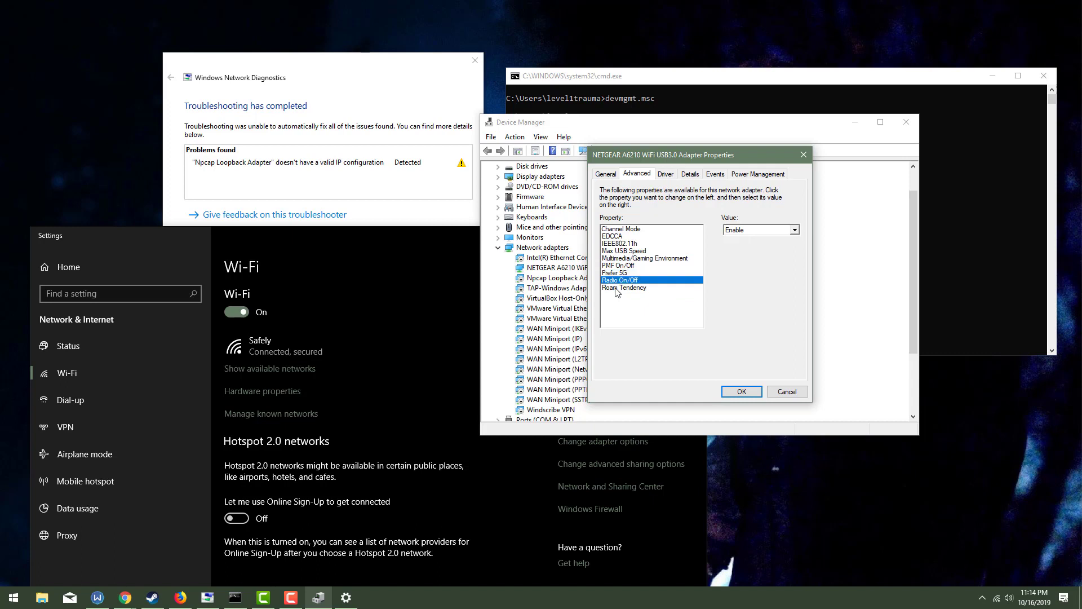
click(621, 243)
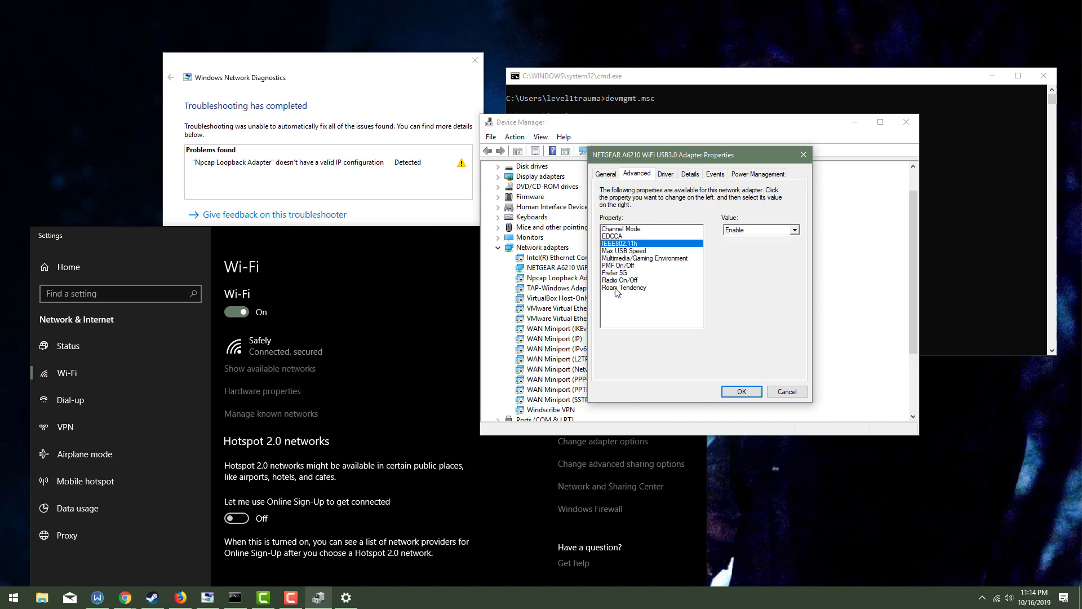
click(614, 273)
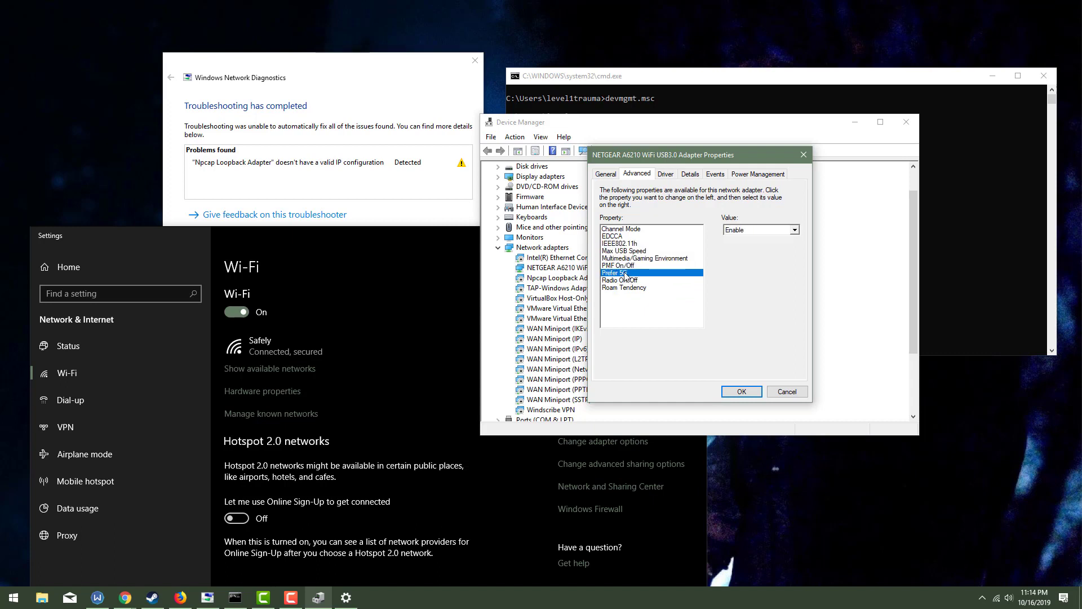
- Check Max USB Speed, keep Channel Mode at 2.4G + 5G, and view driver version 5.1.35.0
click(794, 229)
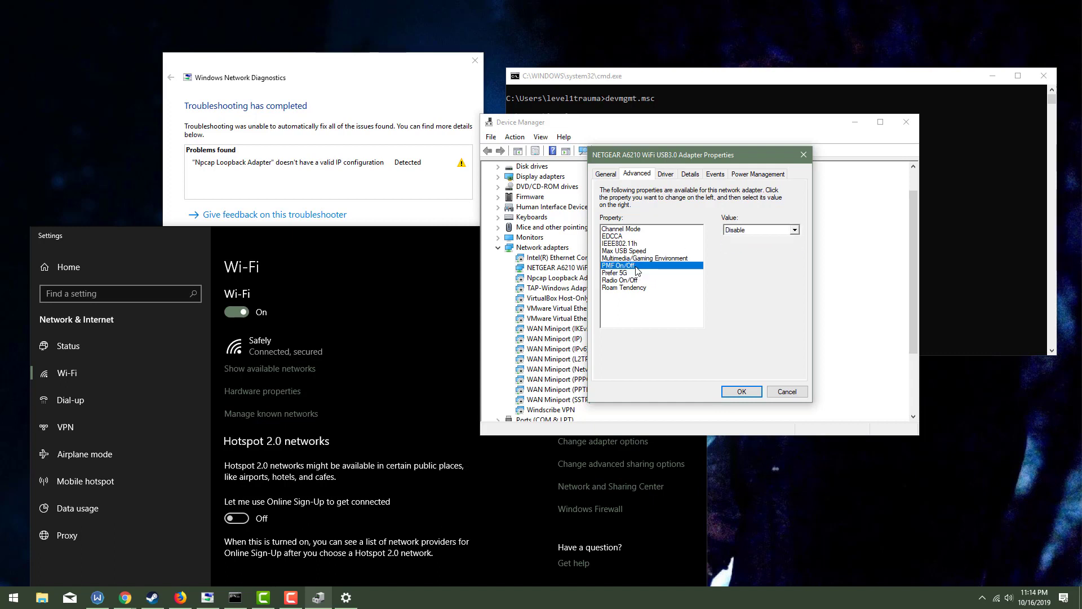
click(624, 250)
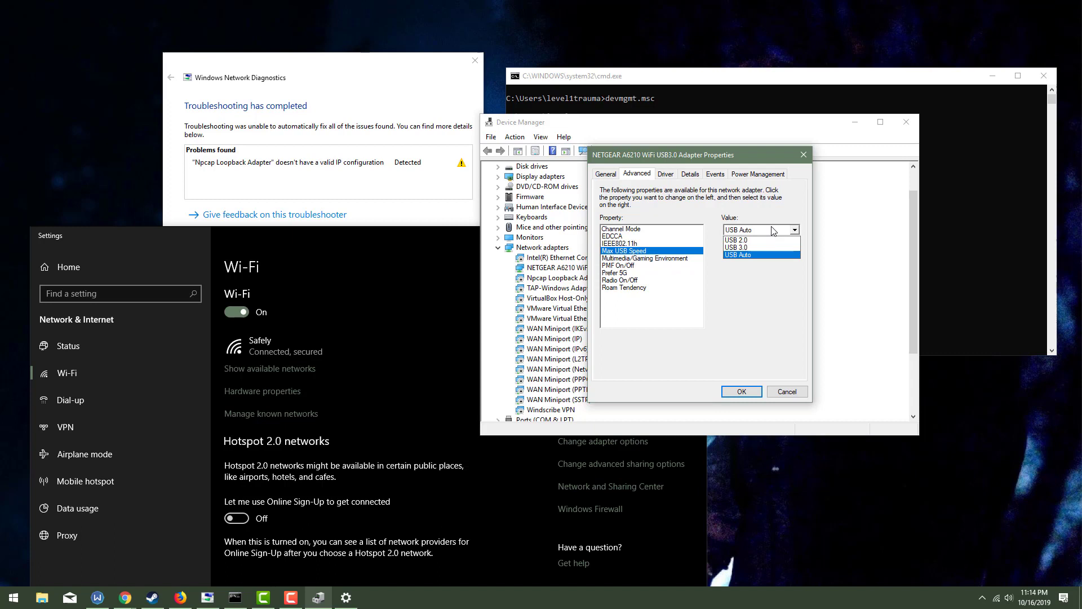
click(620, 243)
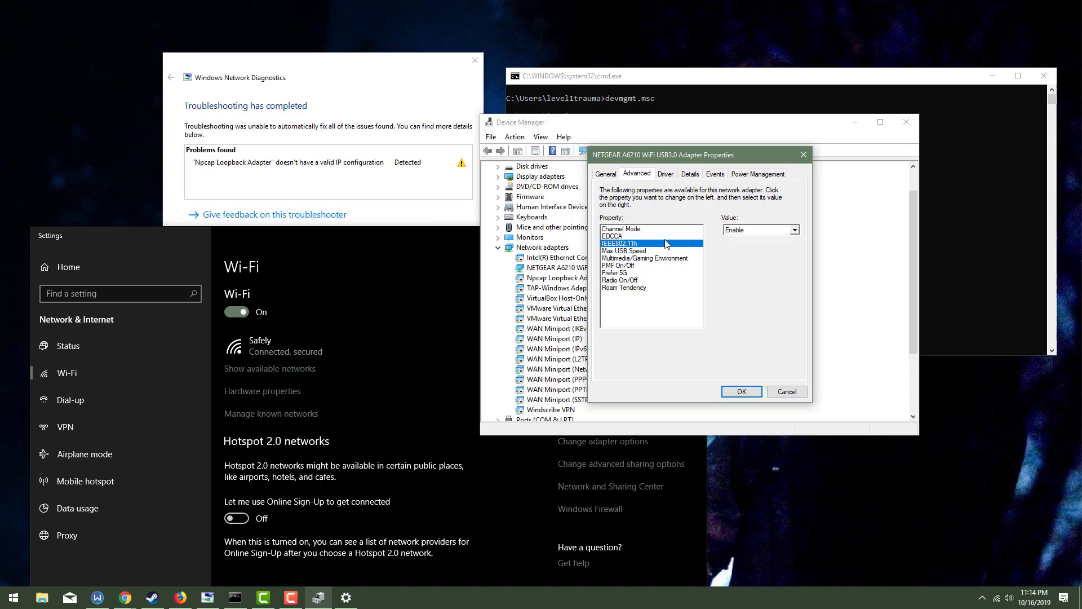
click(625, 236)
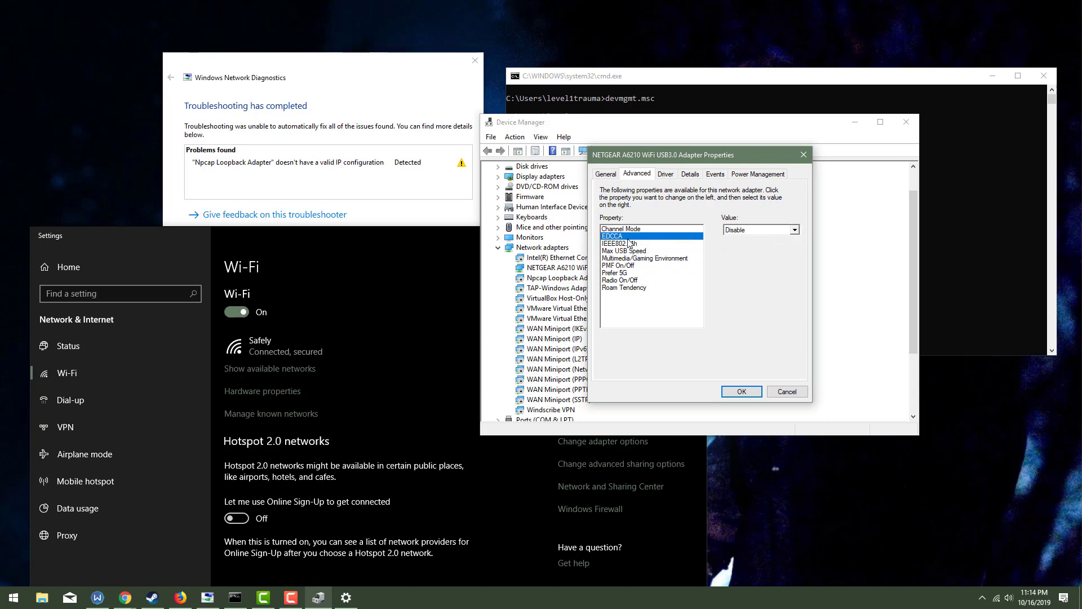
click(631, 228)
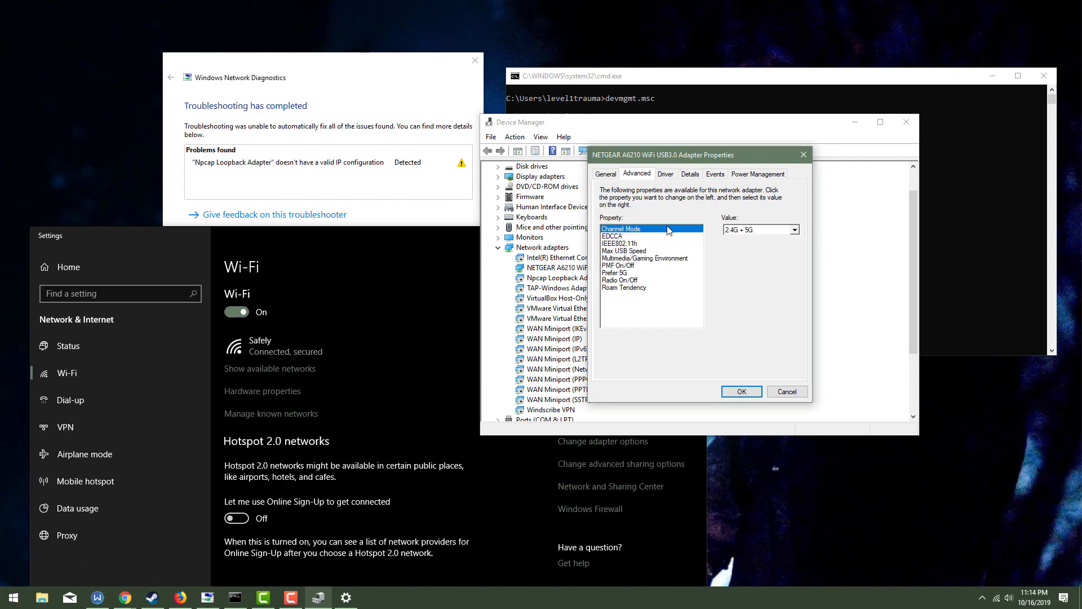
click(794, 229)
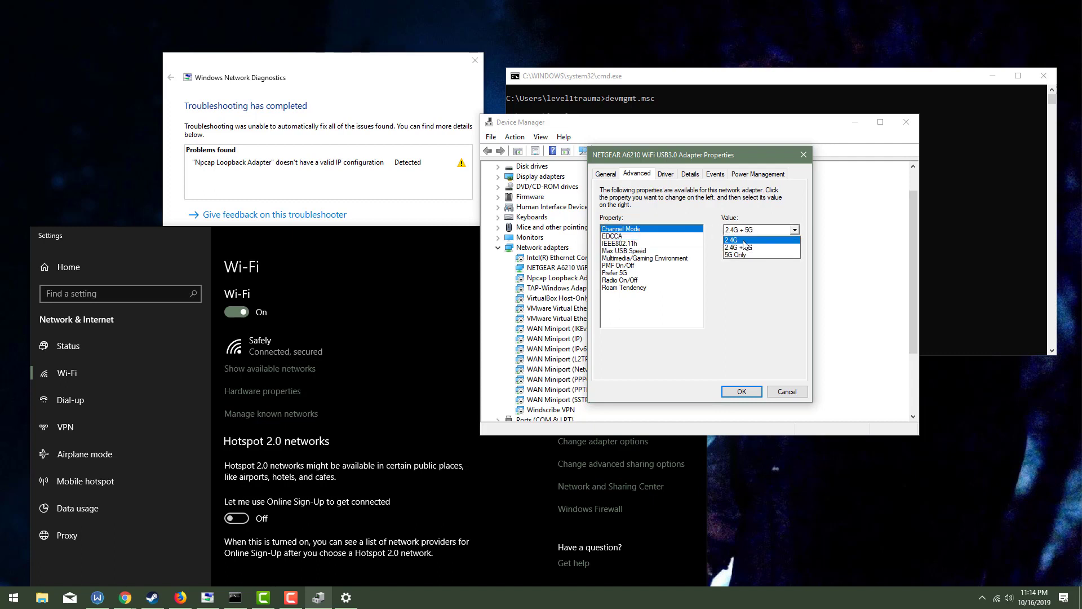
click(752, 239)
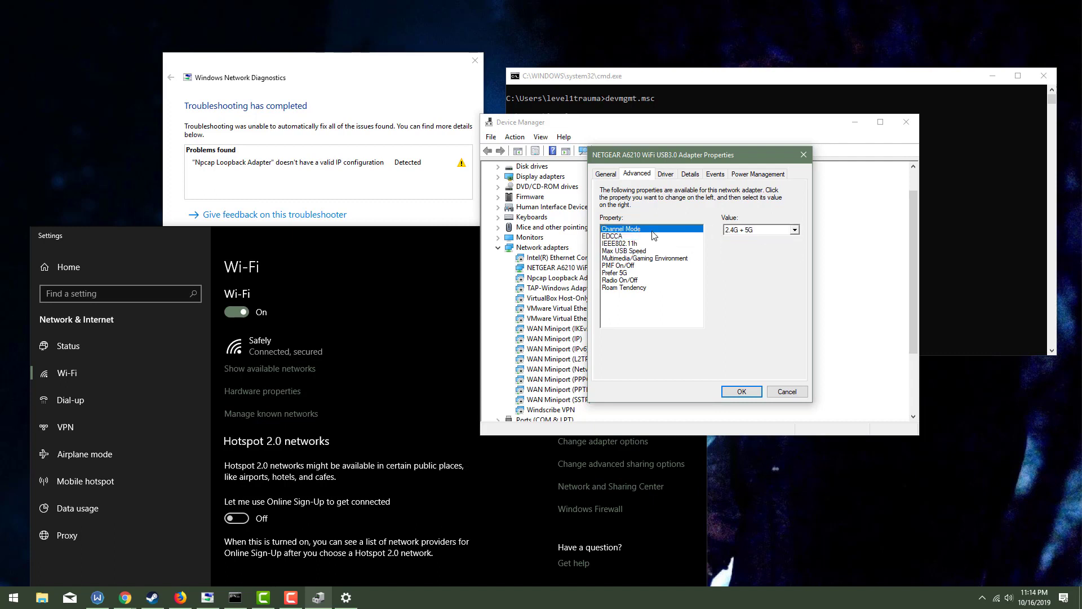
click(665, 174)
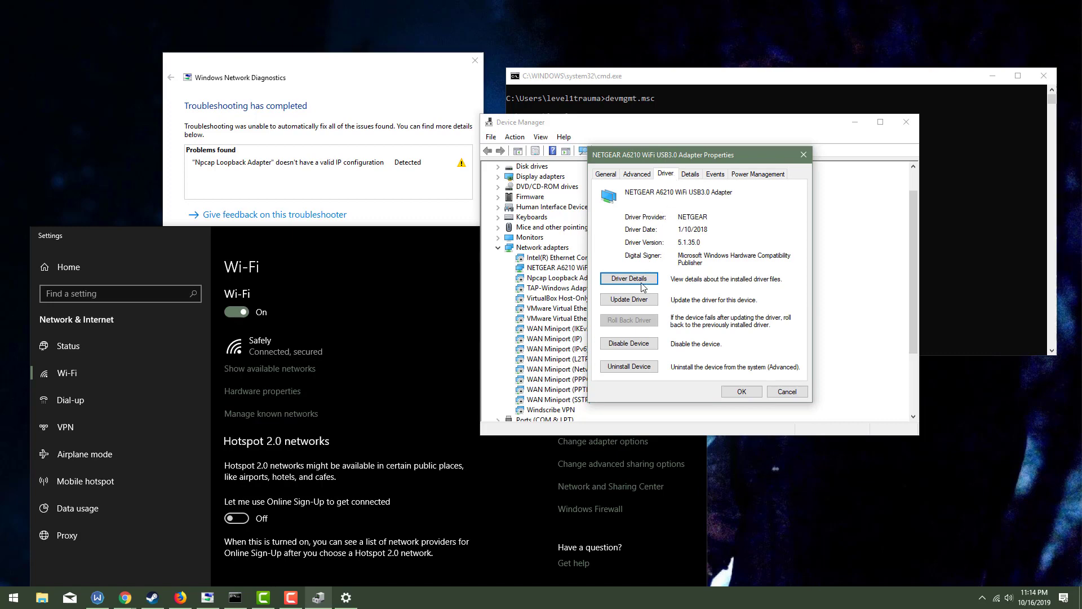
- Search automatically for a newer NETGEAR A6210 driver and dismiss the already-installed result
click(629, 300)
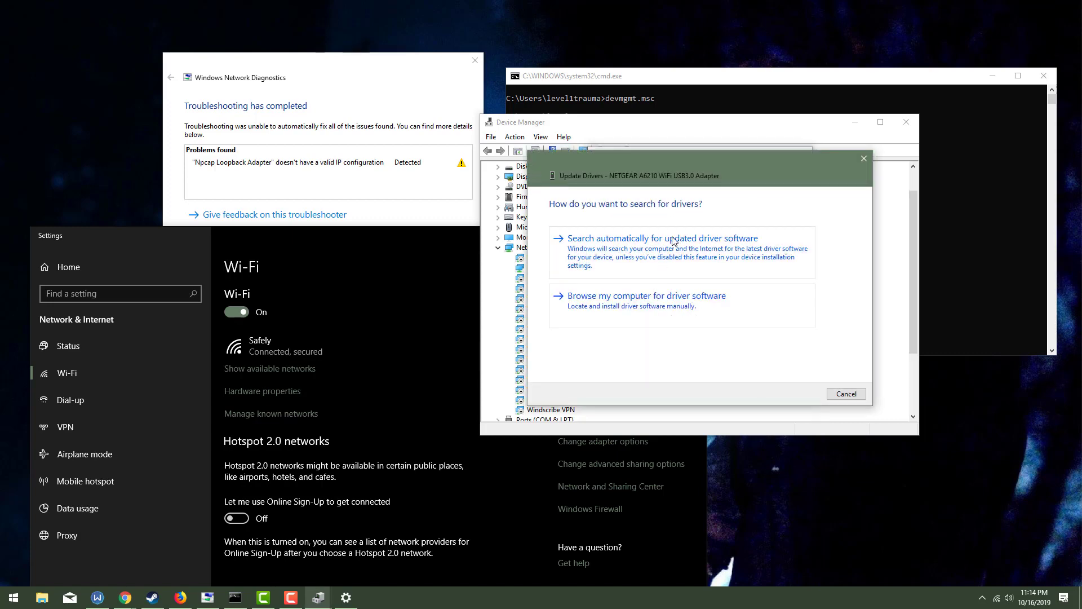
click(663, 238)
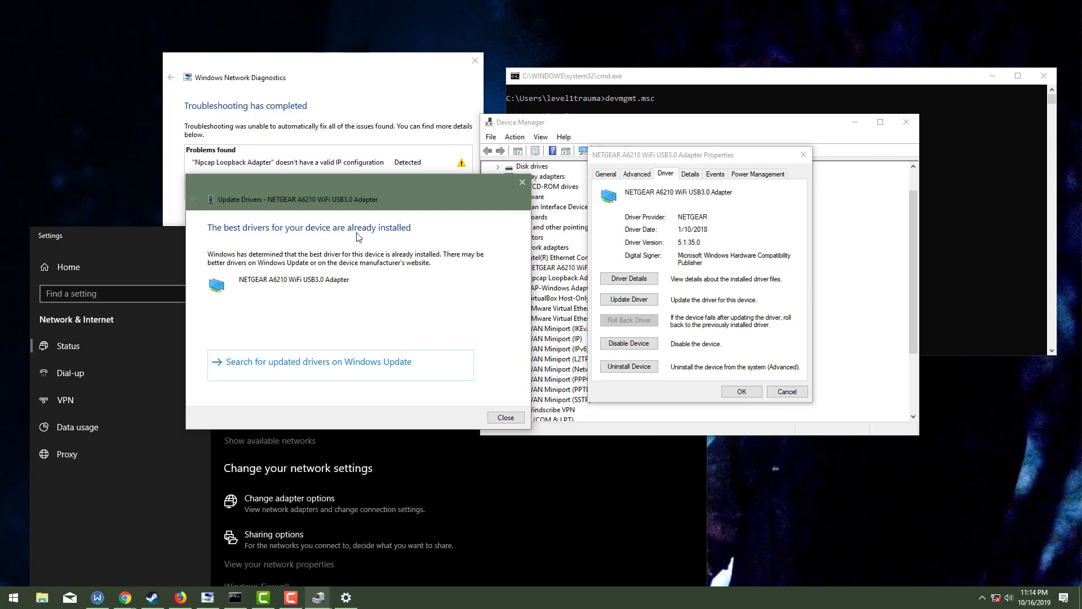
click(506, 417)
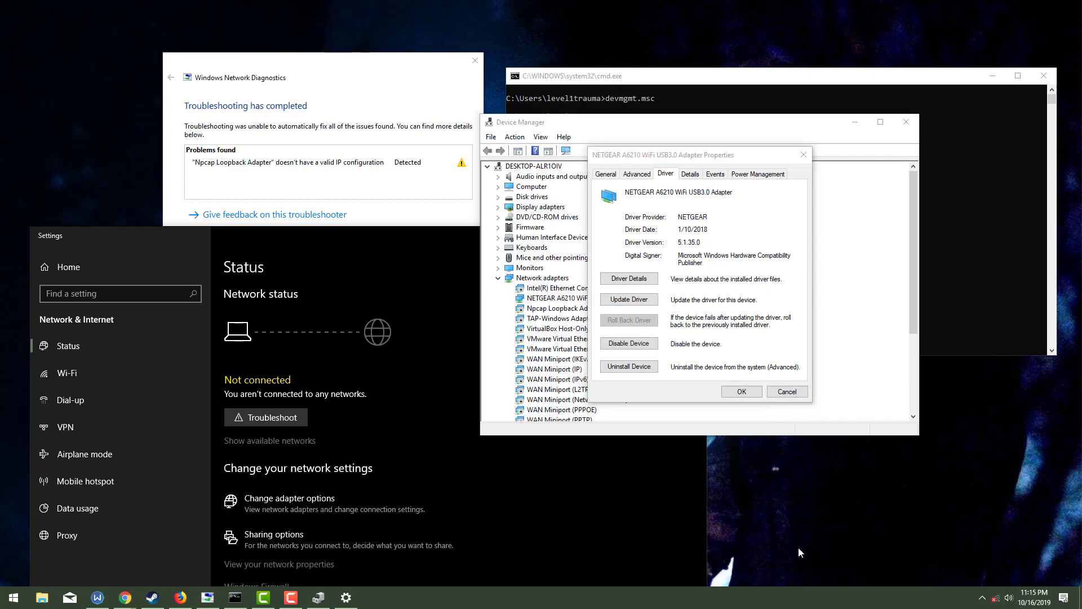
- Check the Power Management and Events tabs, then return to Advanced properties
click(758, 174)
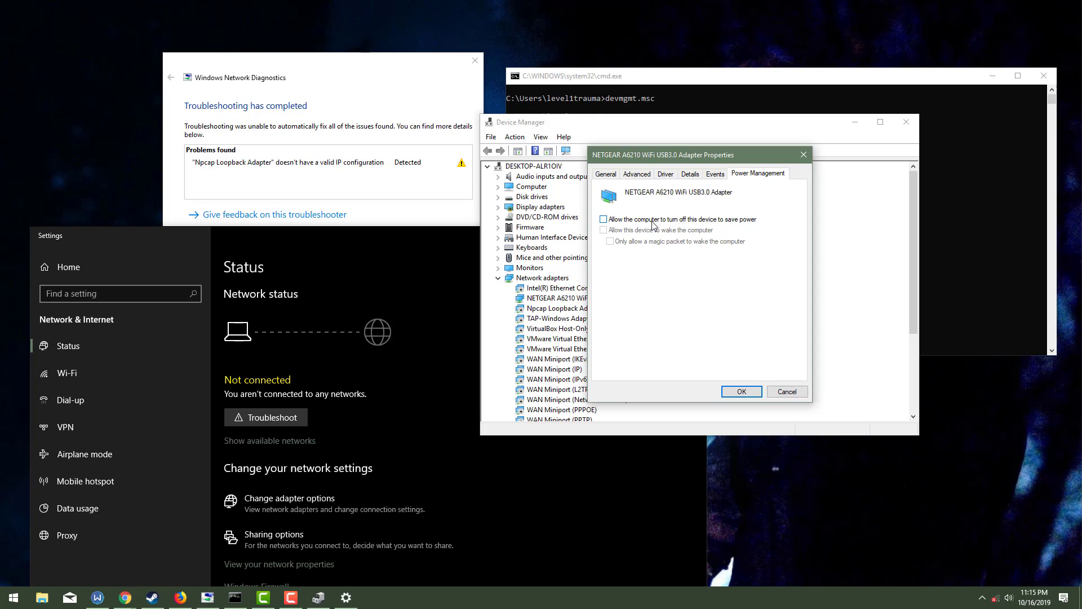
mouse_move(665, 227)
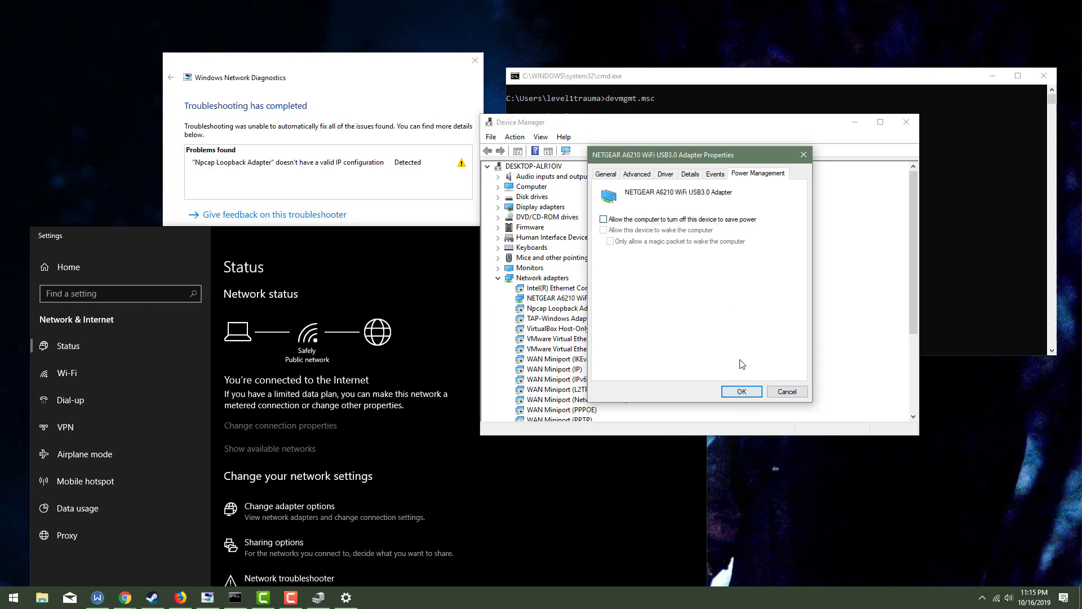
click(715, 173)
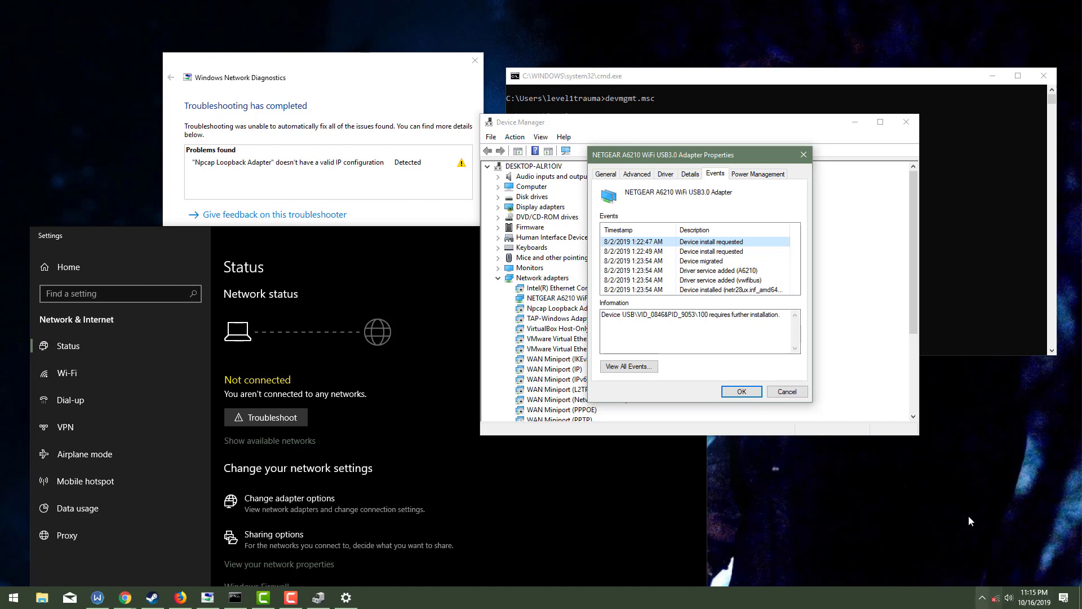
click(637, 173)
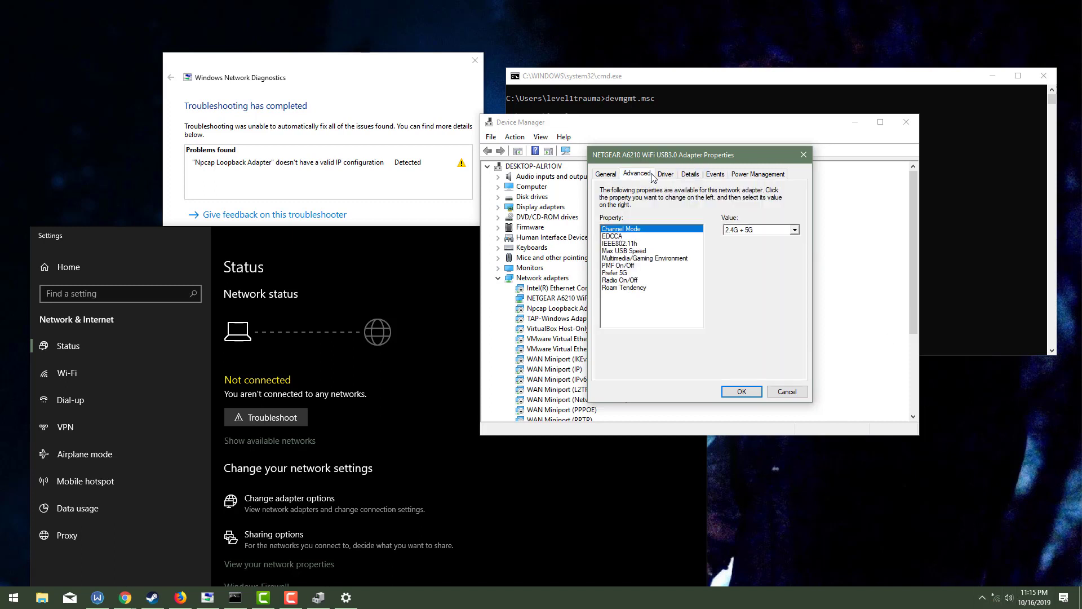
click(614, 236)
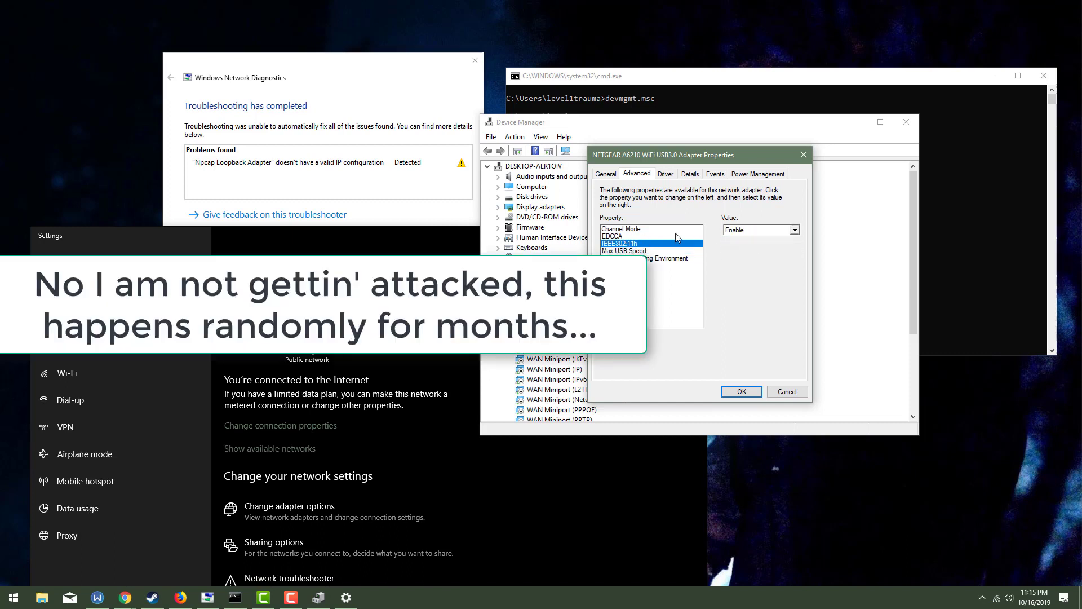
- Set Channel Mode to 2.4G, review PMF, Prefer 5G and Radio On/Off, and save
click(621, 228)
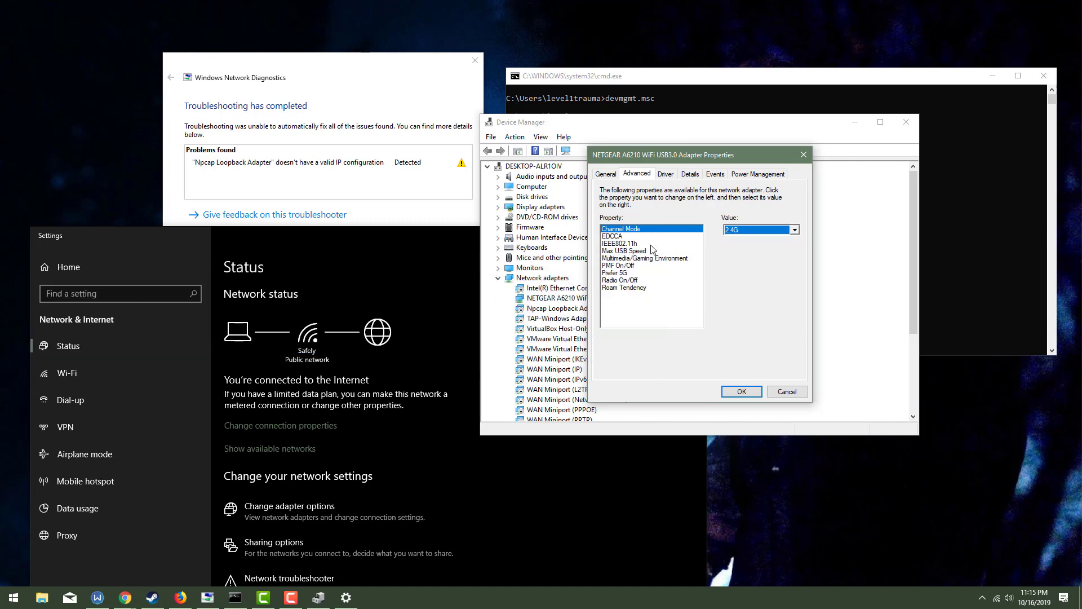
click(618, 265)
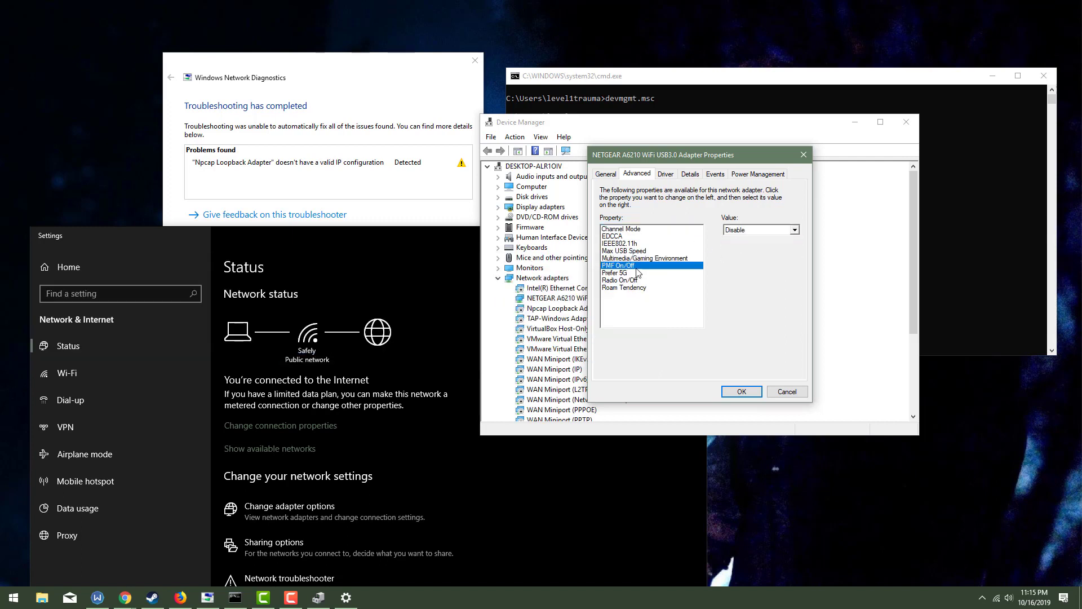
click(623, 273)
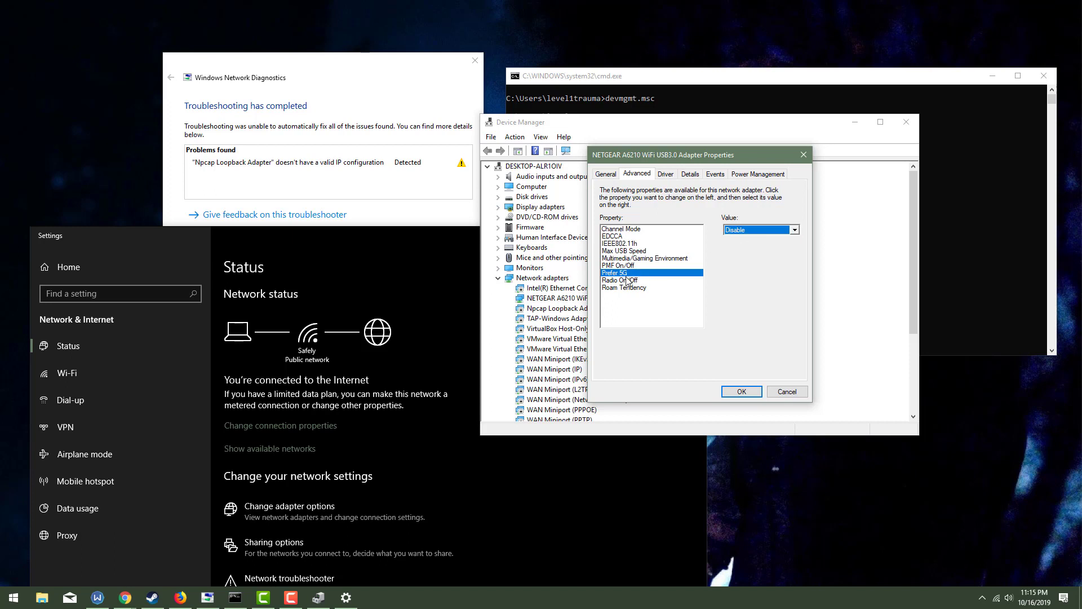
click(619, 279)
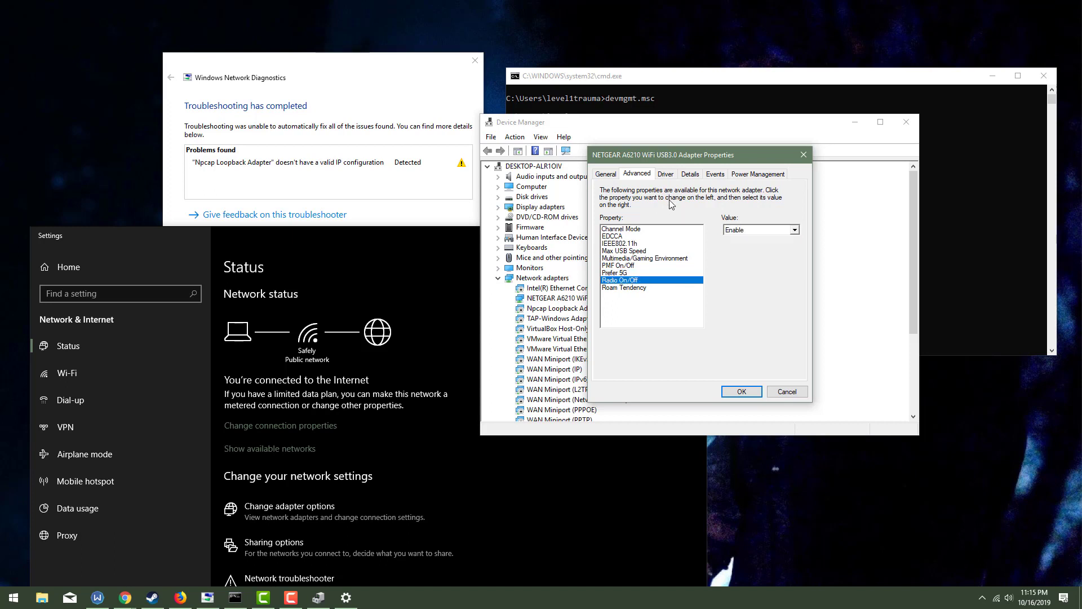
click(615, 272)
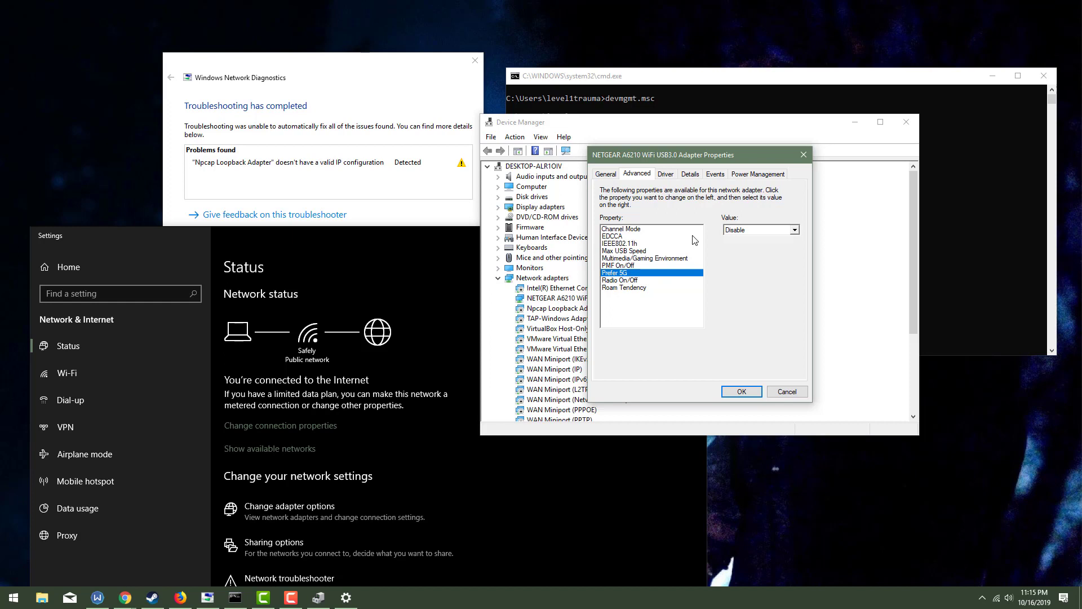
click(620, 280)
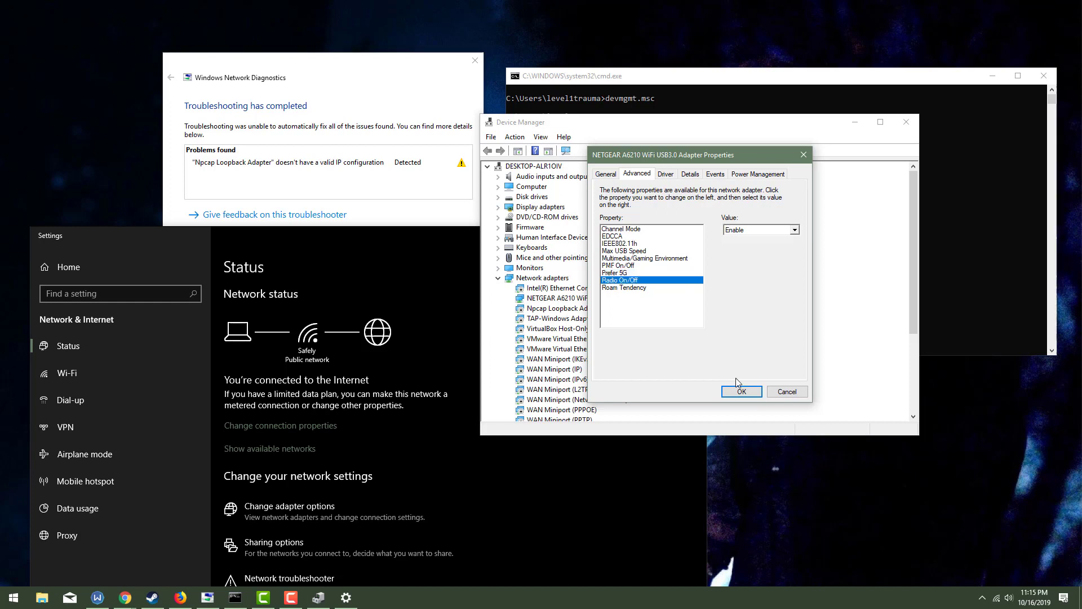
click(741, 391)
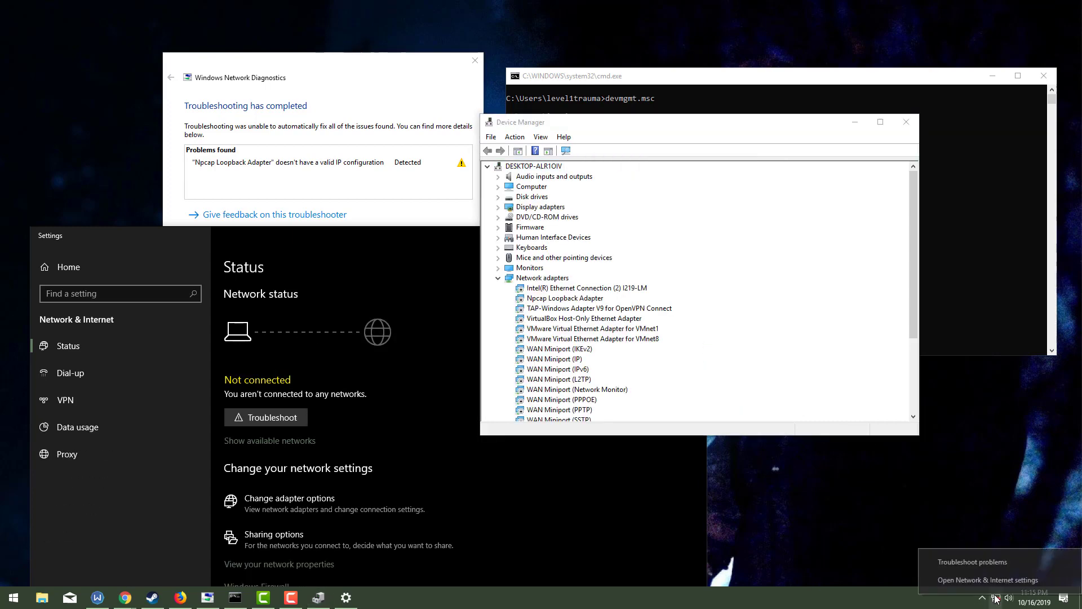
mouse_move(963, 524)
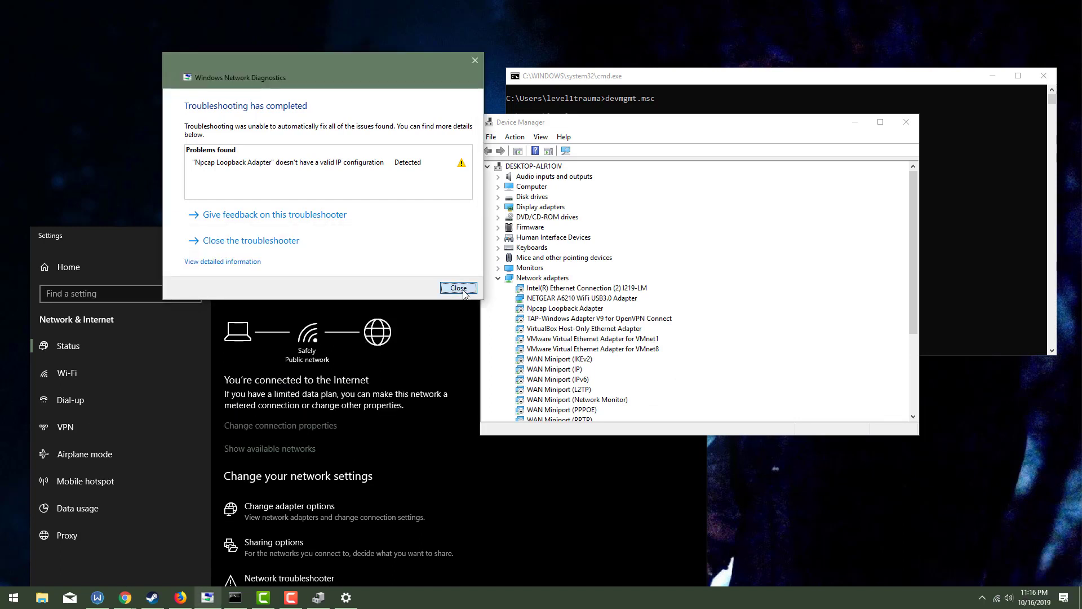
- Close the finished Windows Network Diagnostics troubleshooter
click(457, 288)
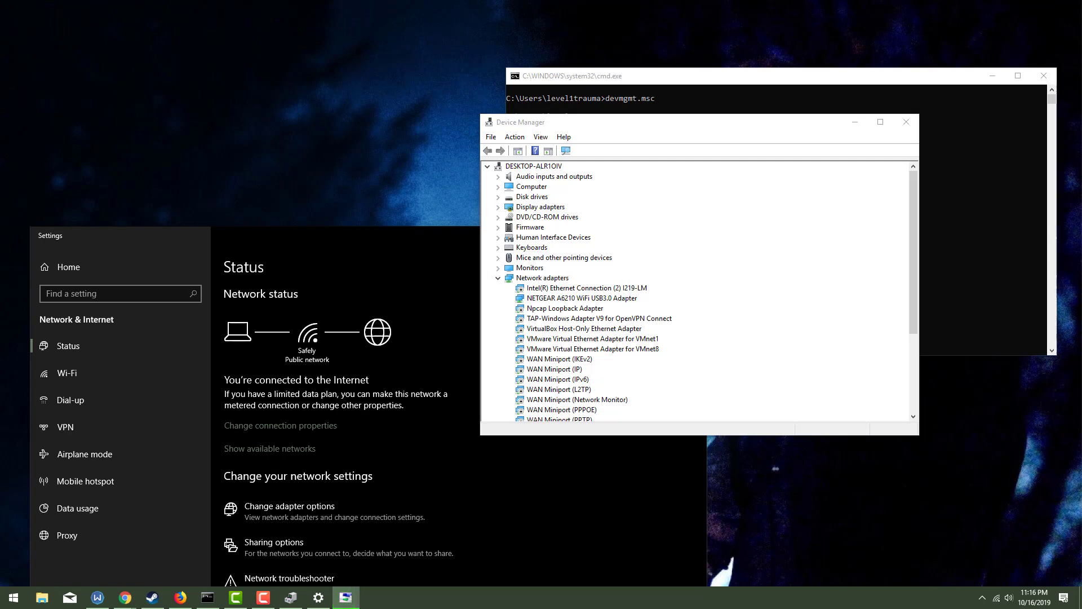
- Check the adapter's EDCCA value and keep IEEE802.11h set to Enable
click(288, 578)
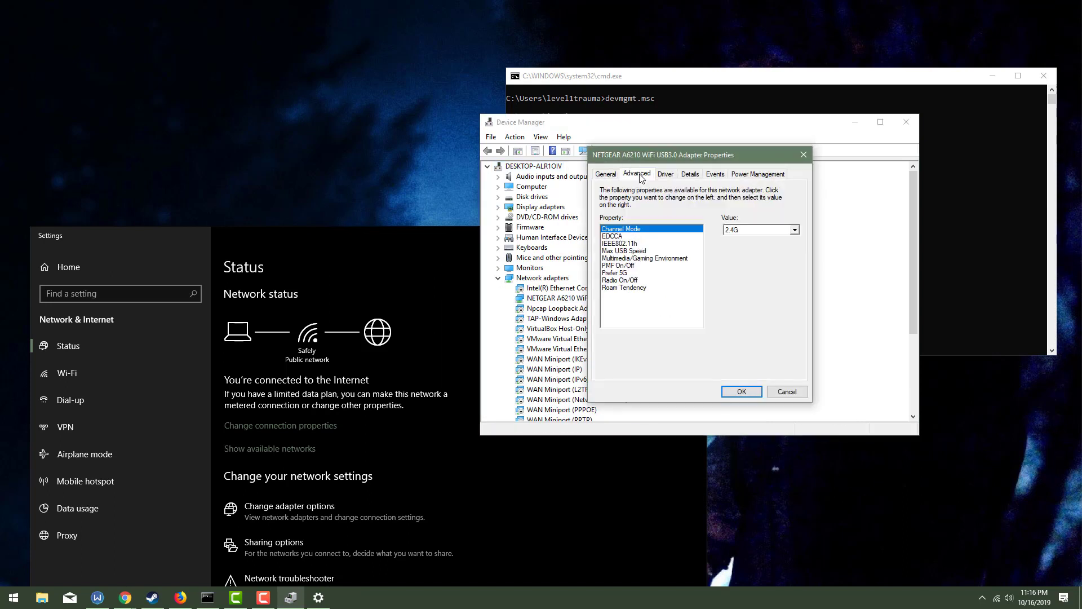
mouse_move(733, 236)
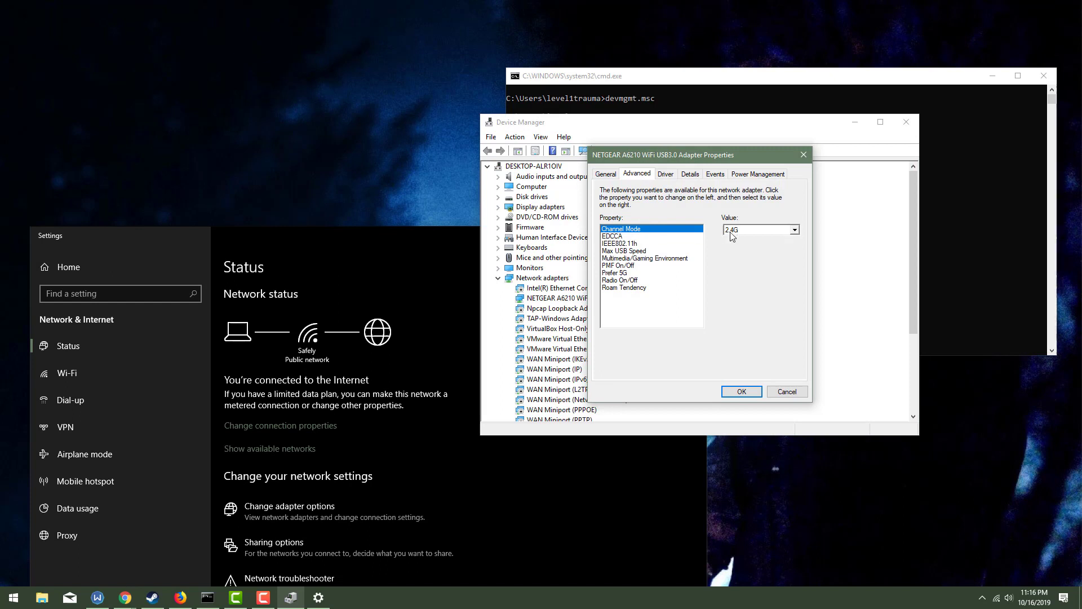
click(621, 236)
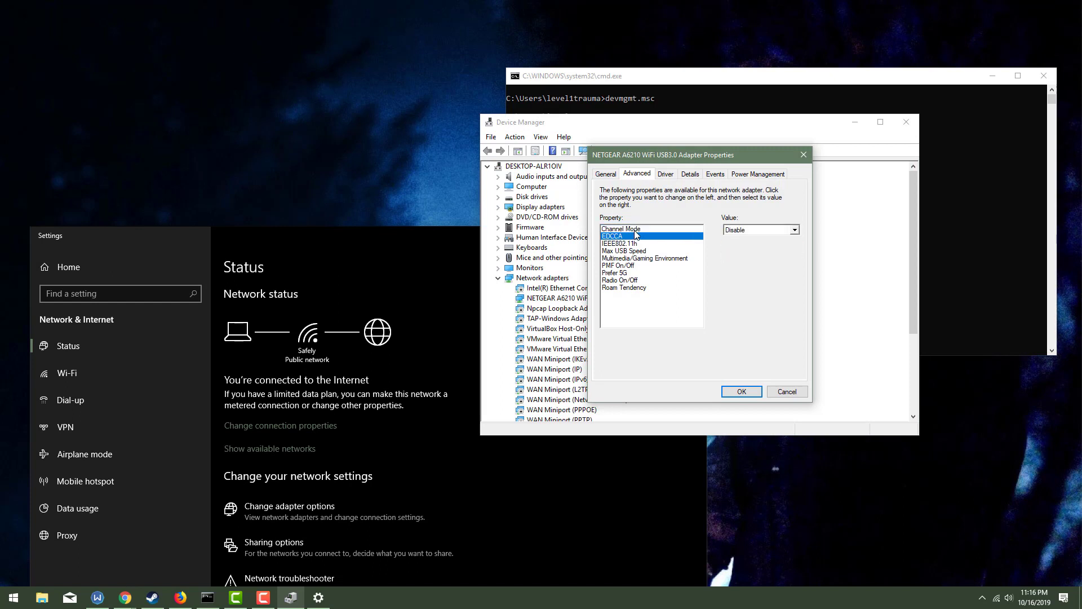
mouse_move(618, 242)
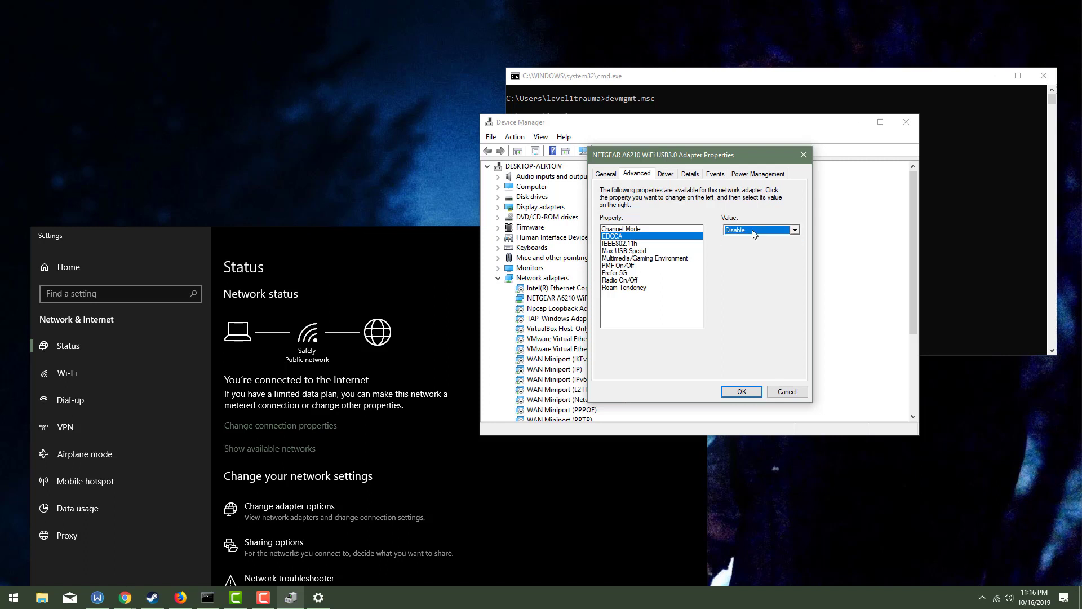
click(621, 244)
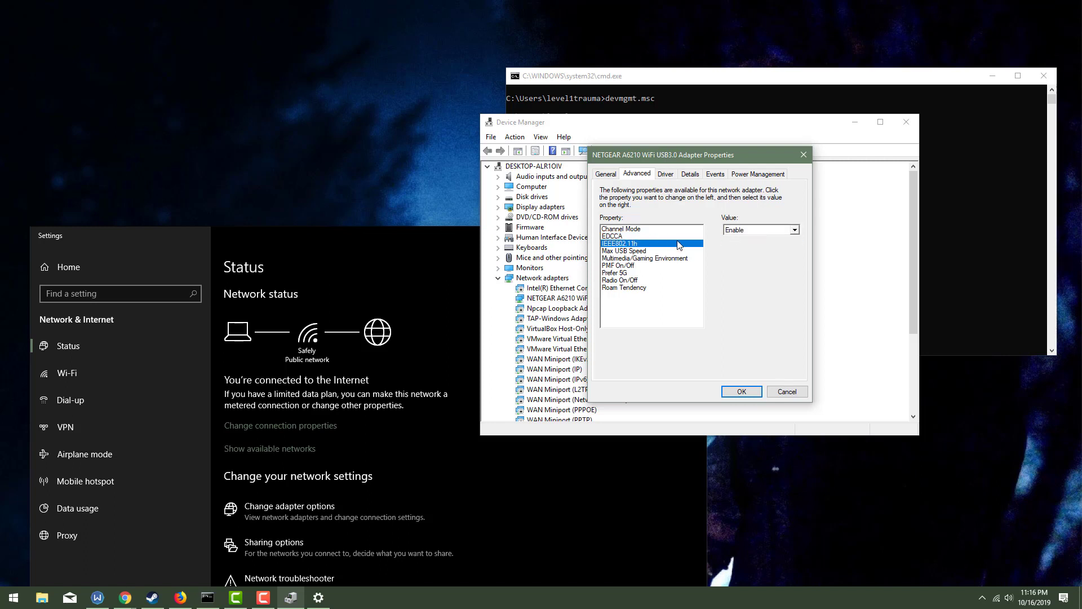
click(794, 229)
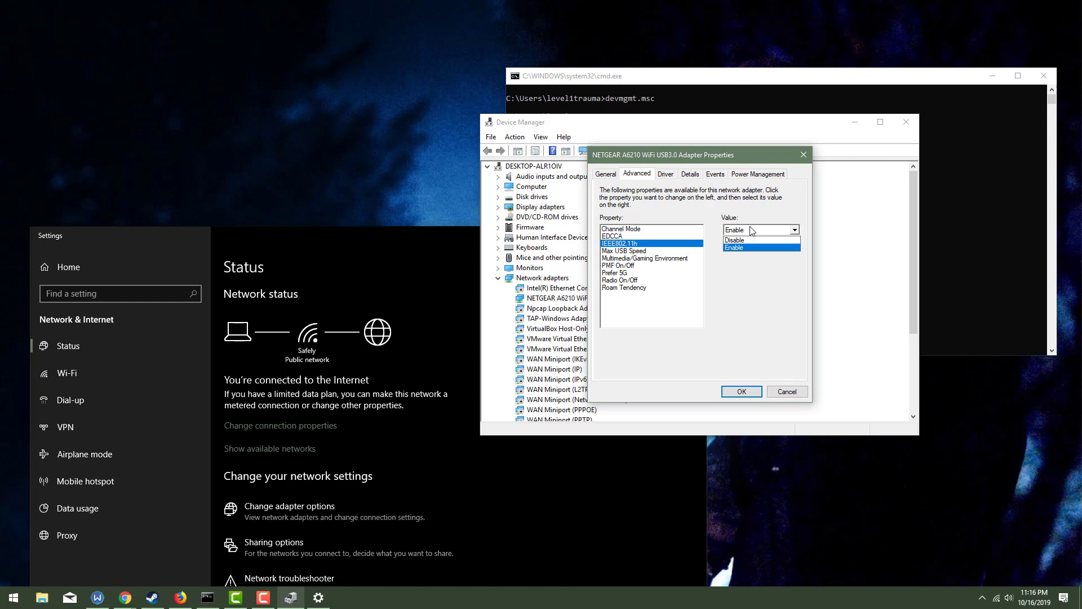
click(734, 247)
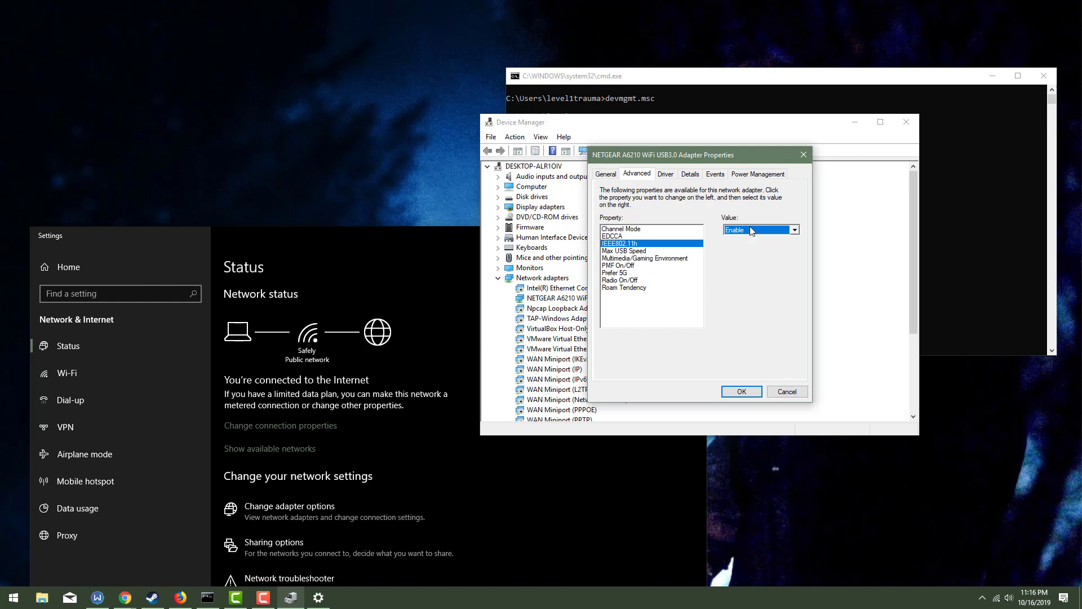
- Review Max USB Speed, Multimedia/Gaming, PMF and Prefer 5G, keeping Roam Tendency Off
click(623, 251)
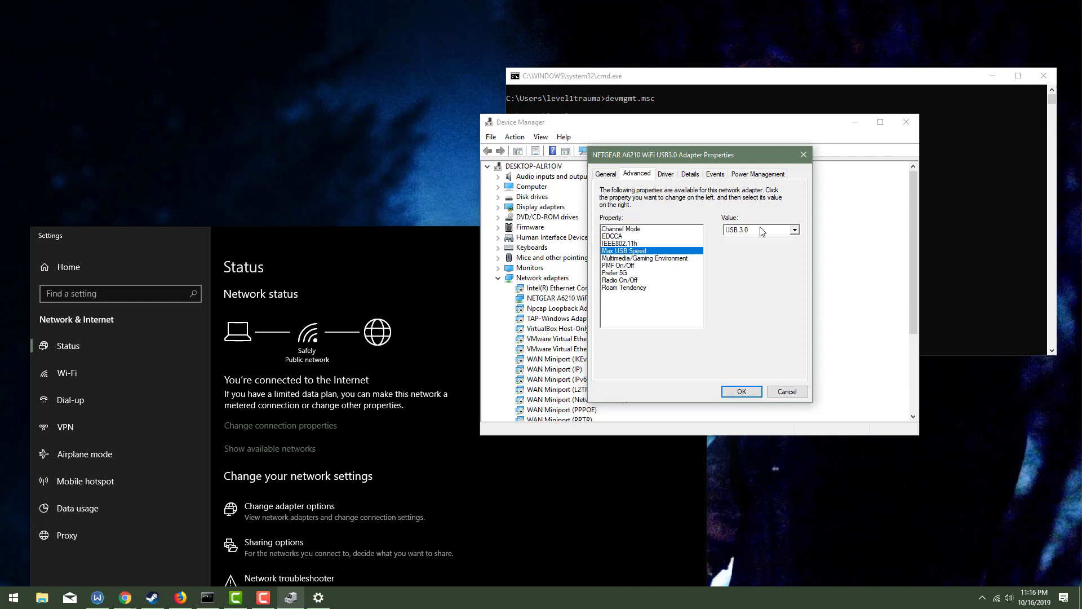
click(645, 259)
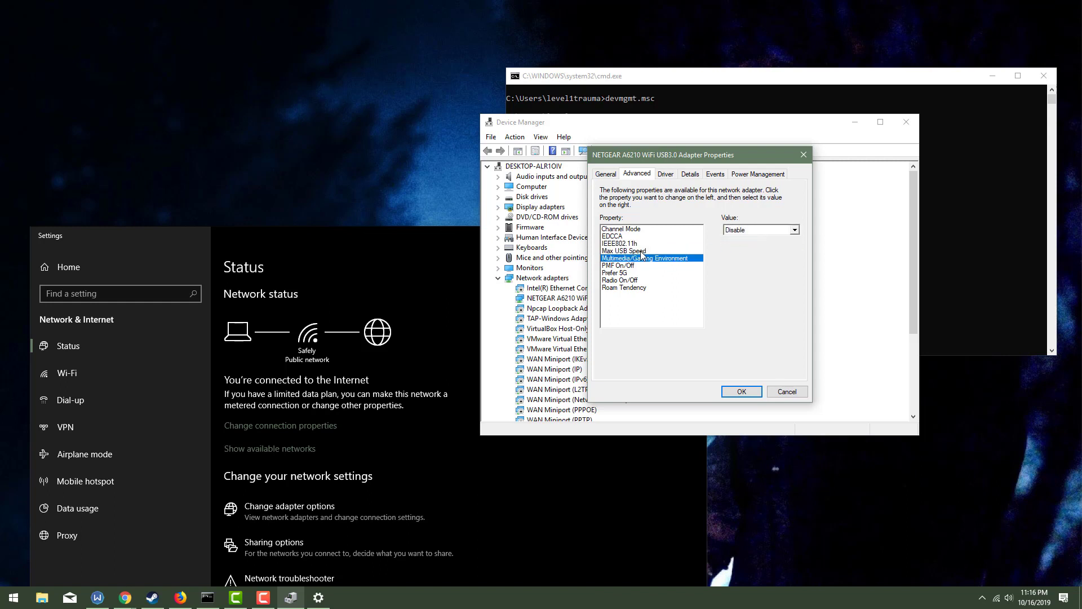
click(795, 230)
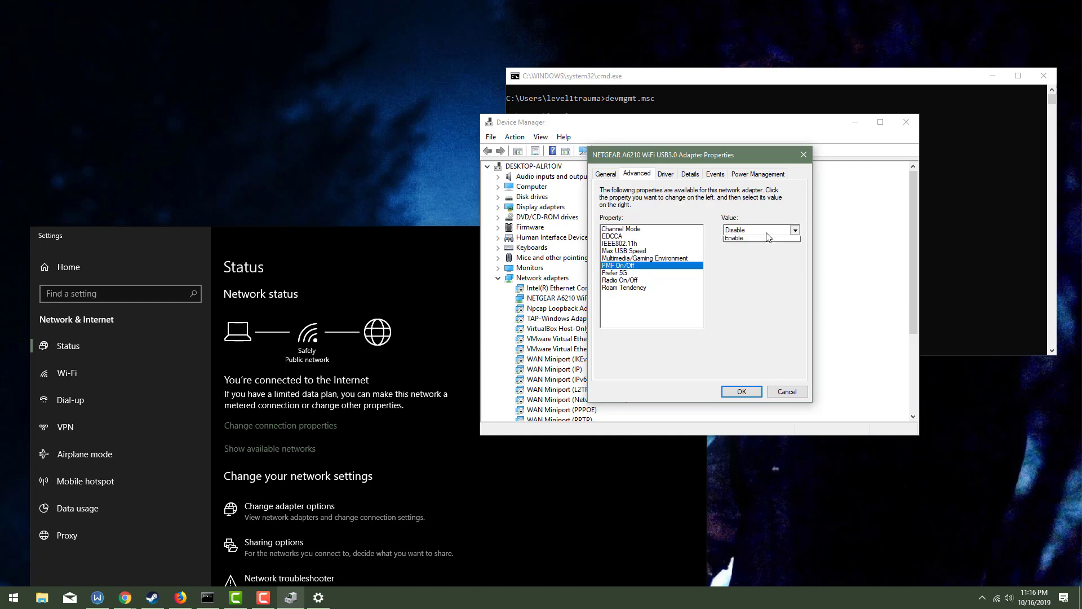
click(614, 272)
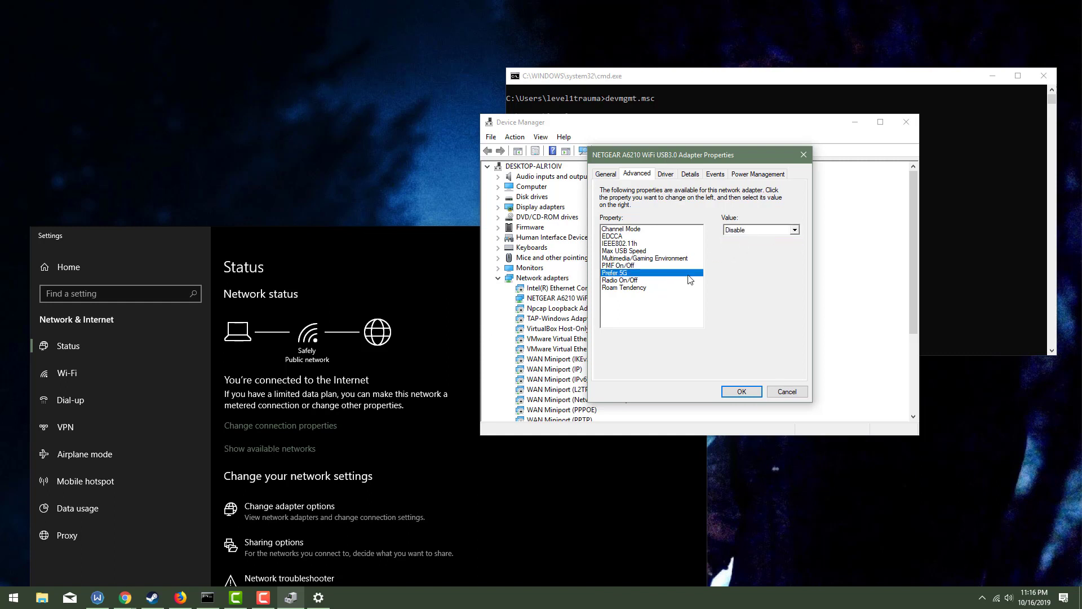
click(624, 288)
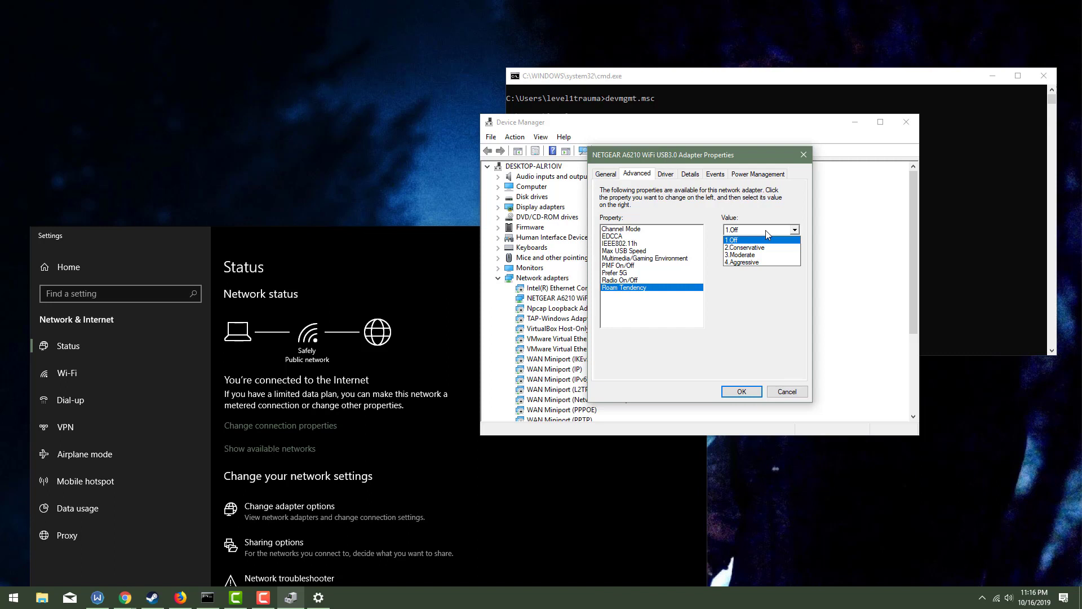
click(731, 239)
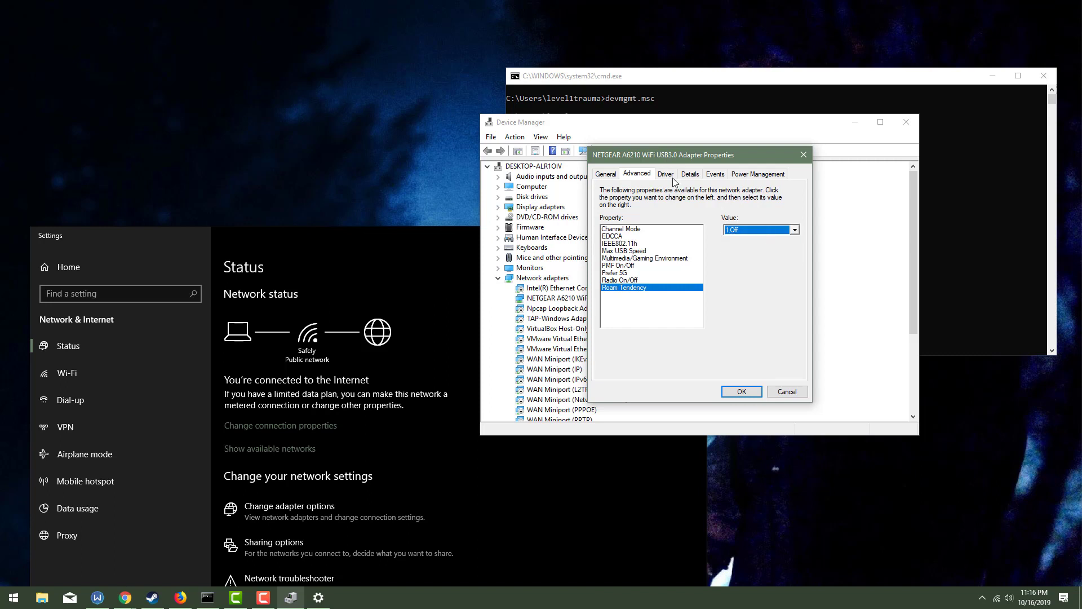
click(691, 173)
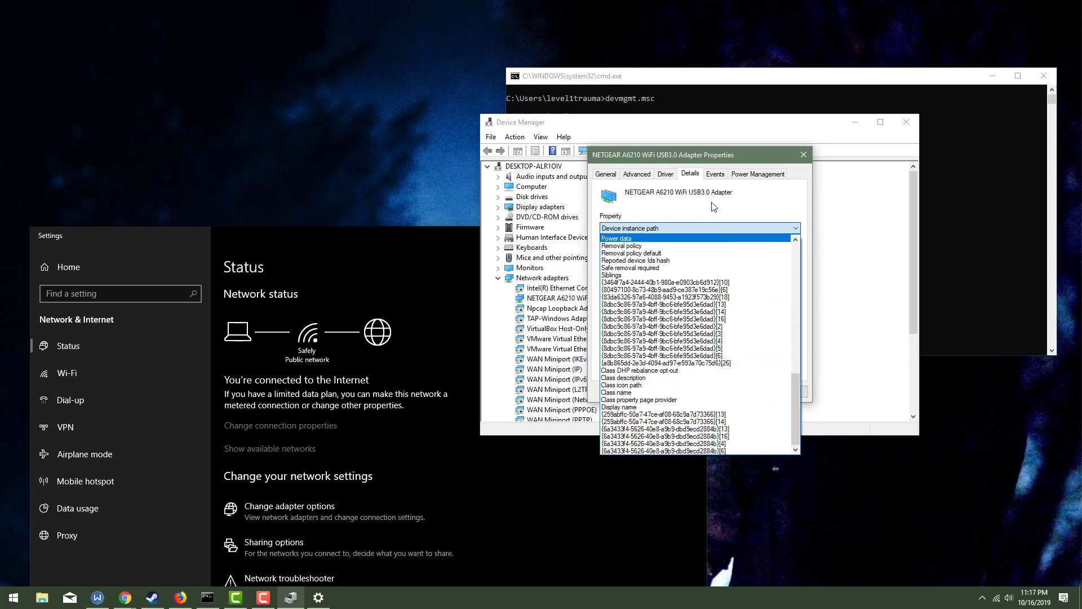
- Inspect the adapter's install and vwifibus events and General status, then close its properties
click(715, 173)
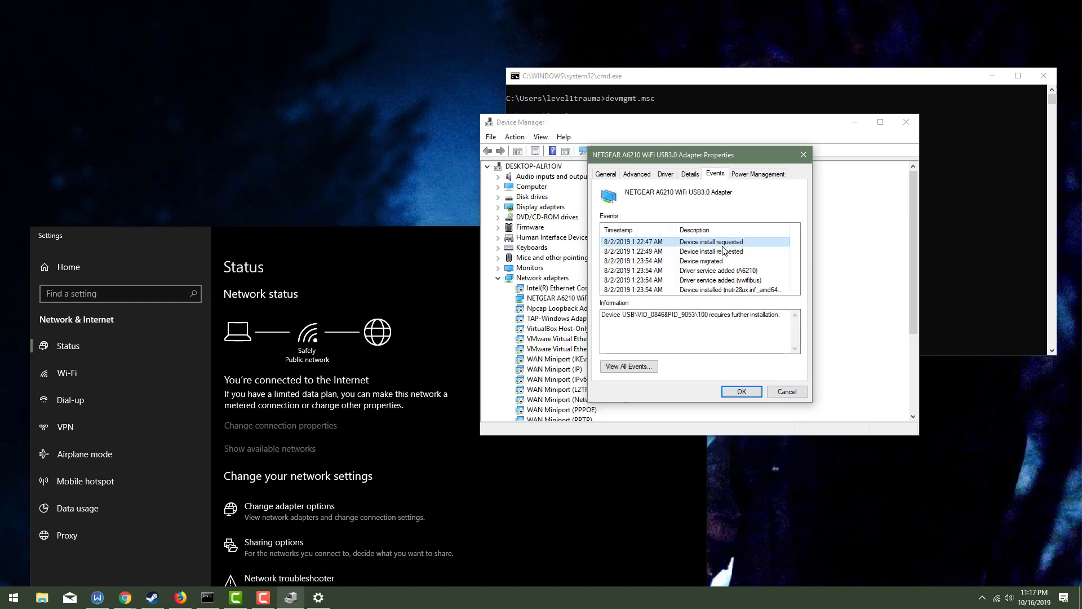
click(711, 250)
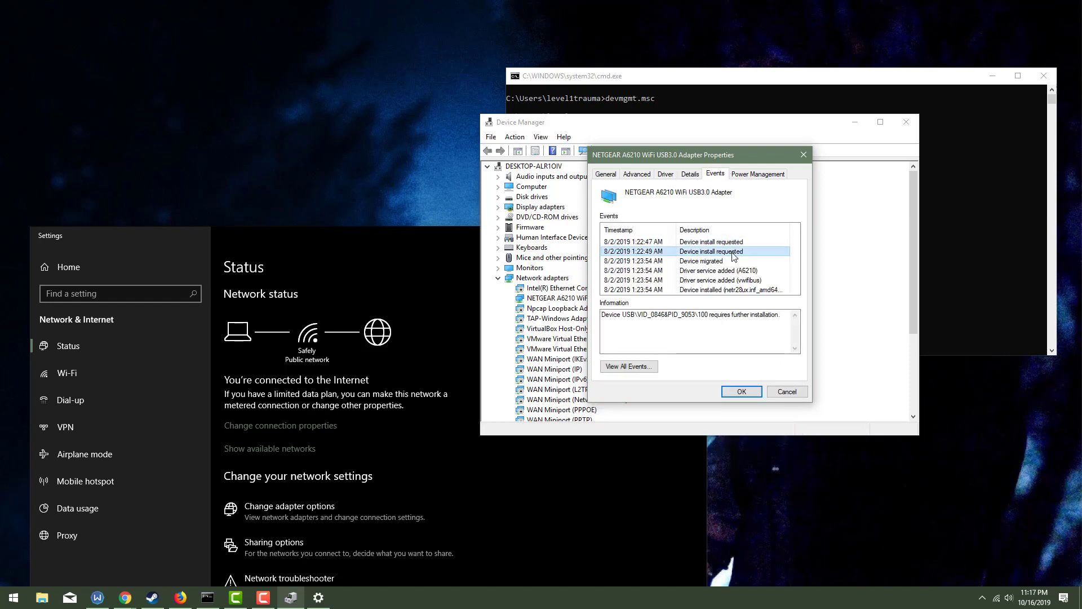
click(719, 279)
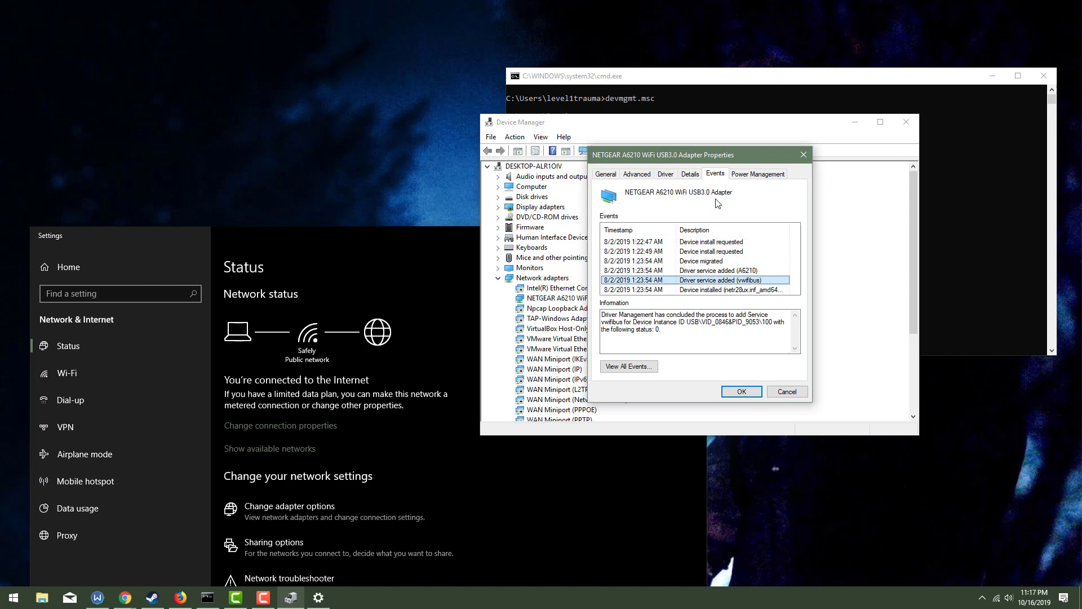
click(722, 289)
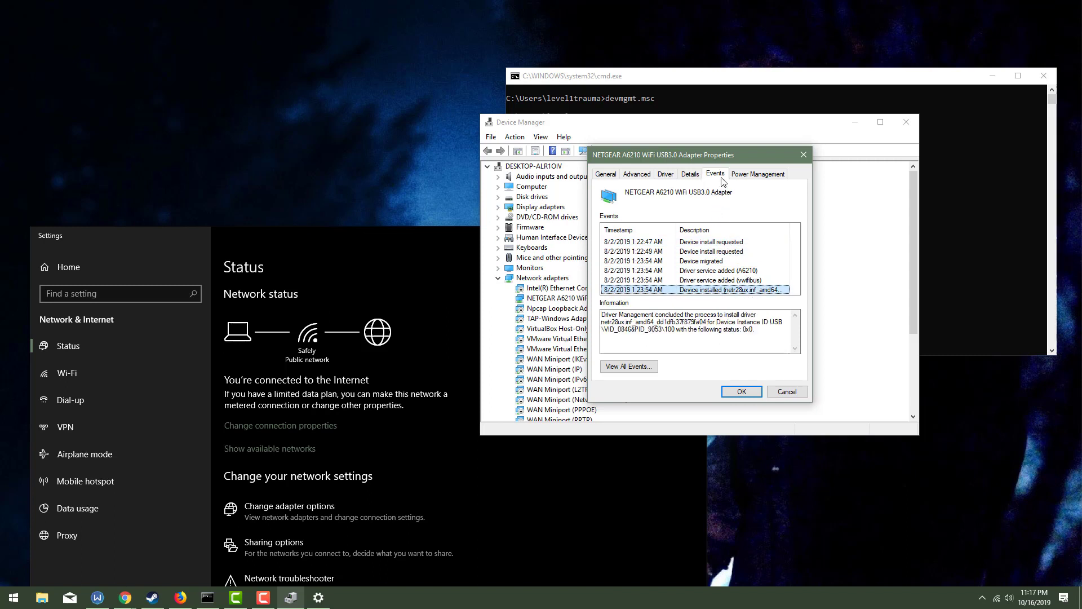
mouse_move(772, 183)
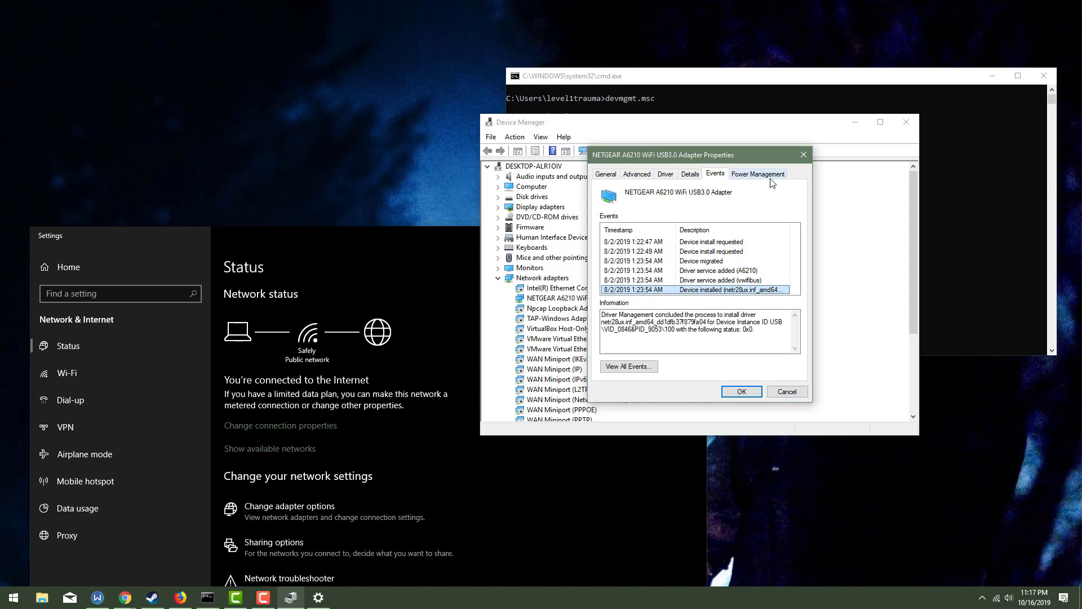
click(605, 174)
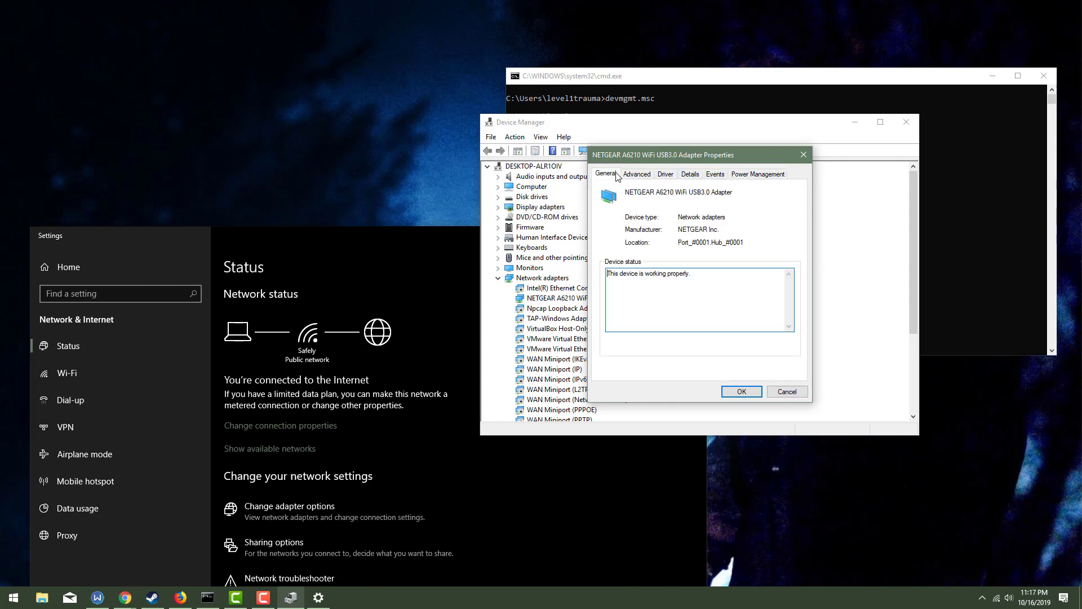
click(741, 391)
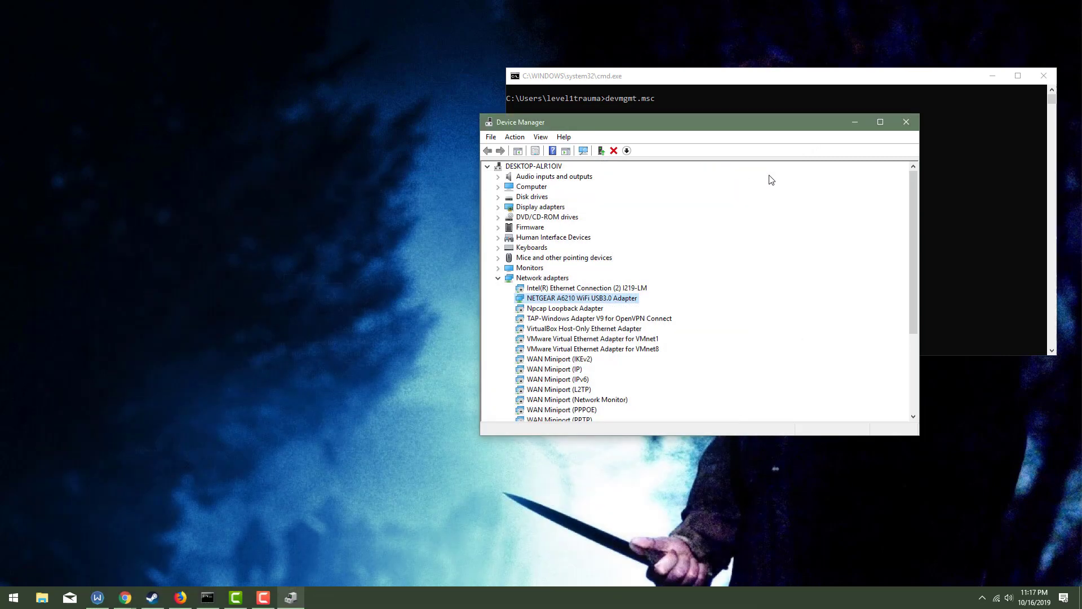
scroll(down, 3)
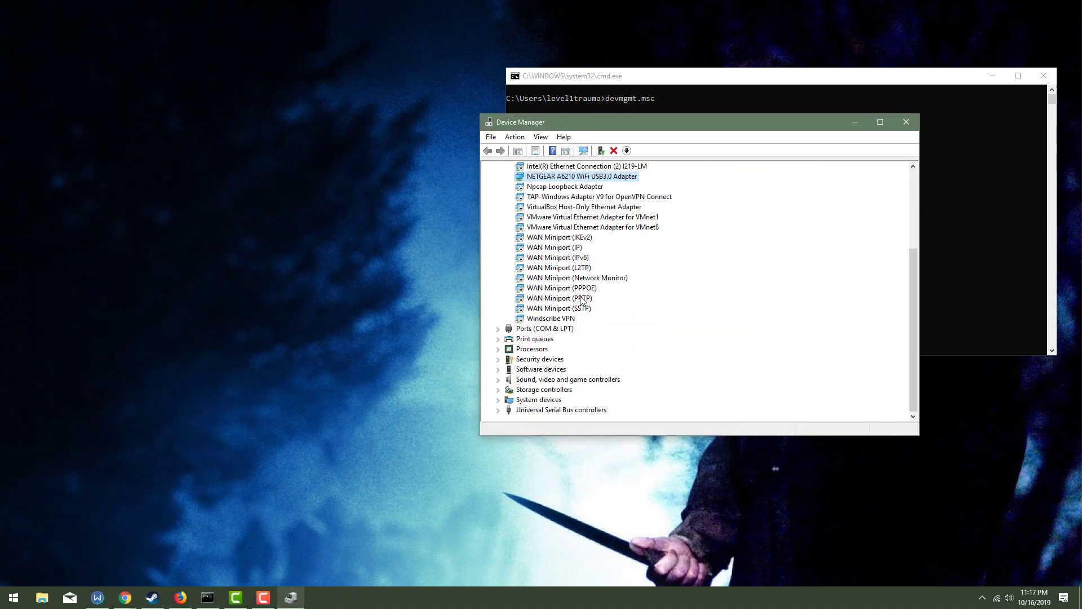